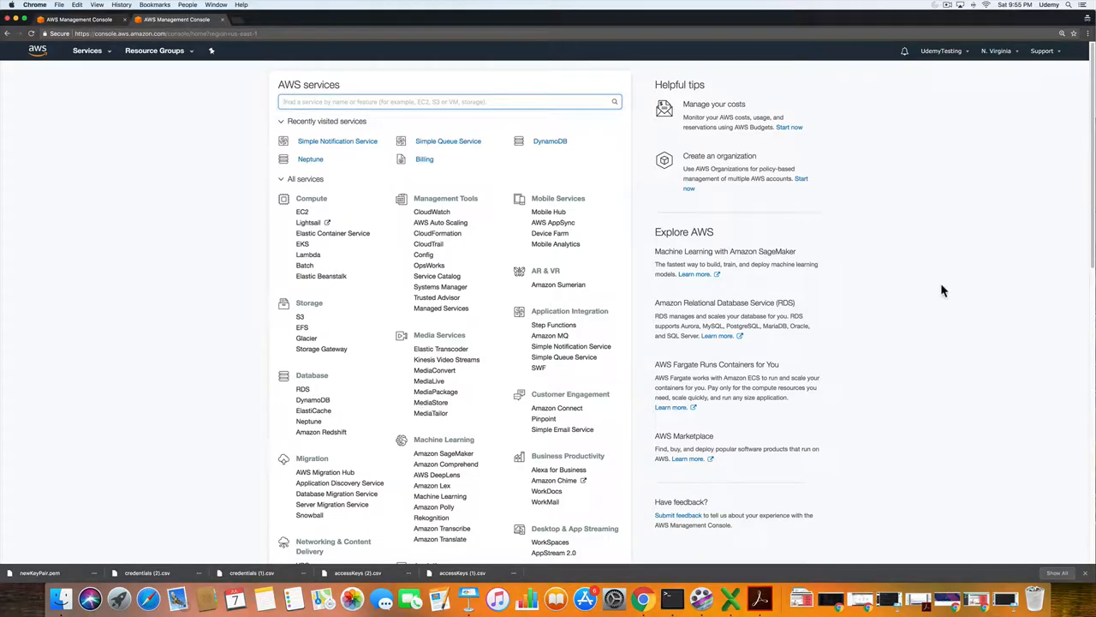
{"action": "mouse_move", "coordinate": [567, 346]}
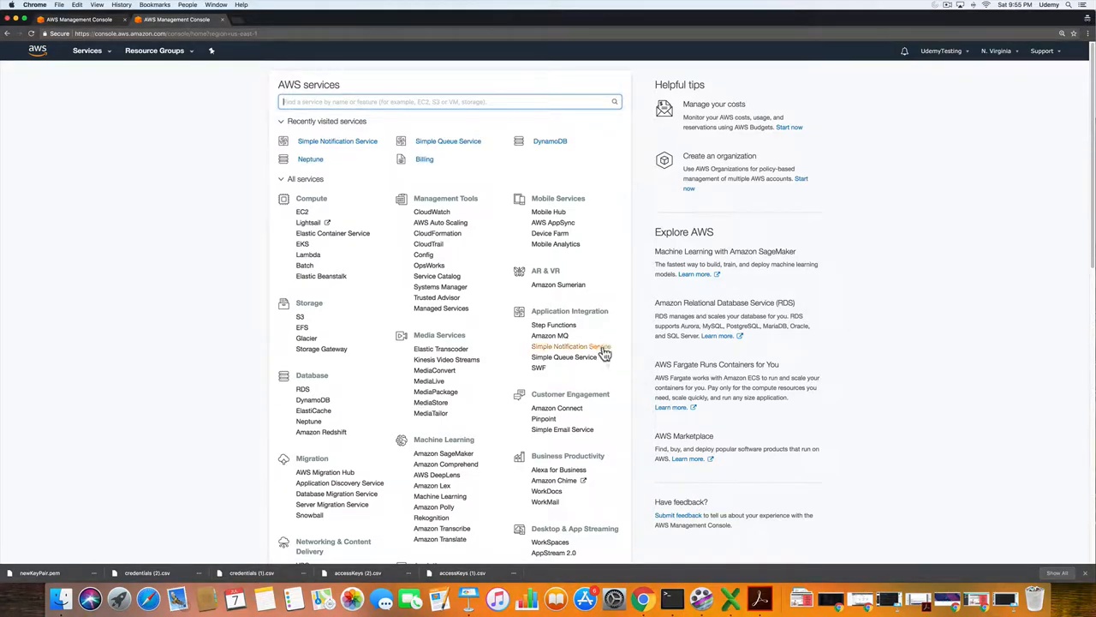
Create SNS topic 'Udemy' with display name 'Udemy', then return to console home.
{"action": "left_click", "coordinate": [565, 346]}
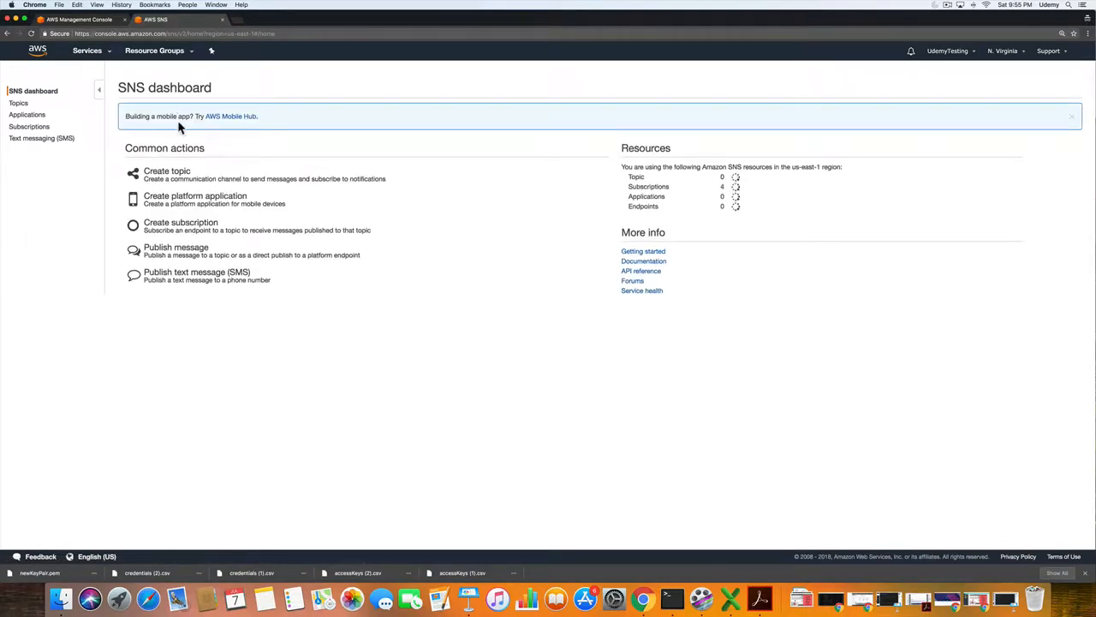
{"action": "mouse_move", "coordinate": [173, 182]}
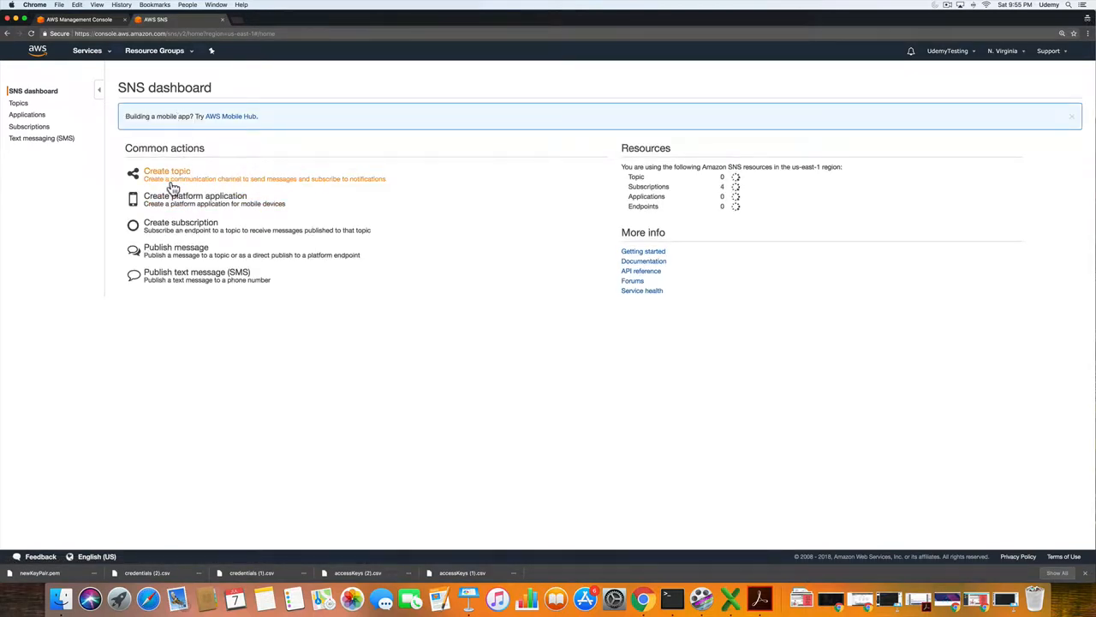
{"action": "left_click", "coordinate": [167, 170]}
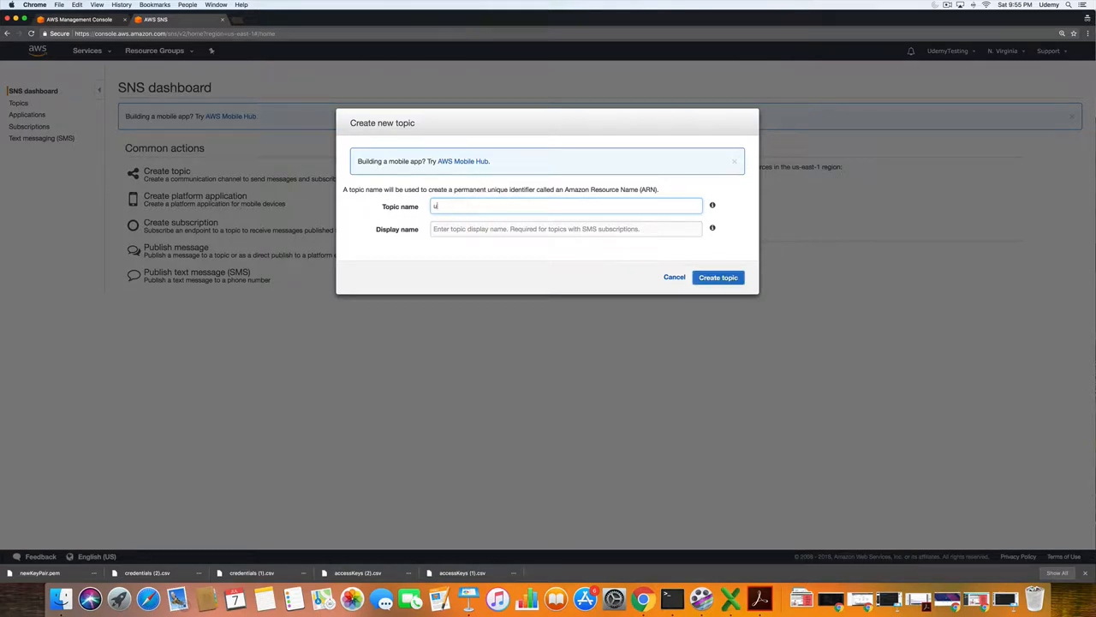
{"action": "type", "text": "Udemt"}
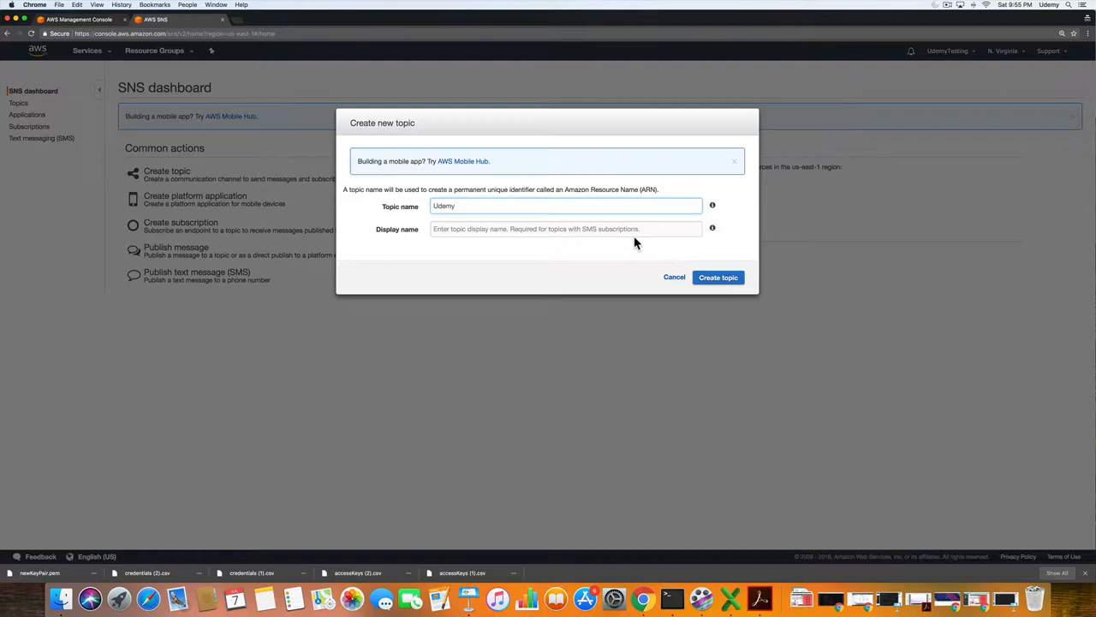
{"action": "type", "text": "Udemy"}
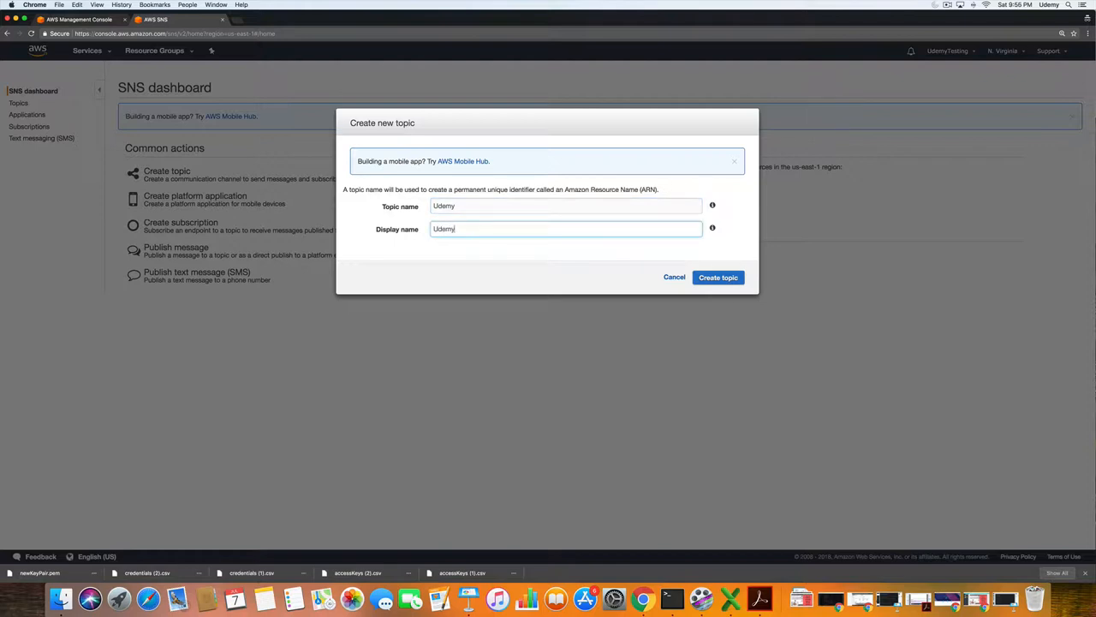
{"action": "left_click", "coordinate": [717, 277]}
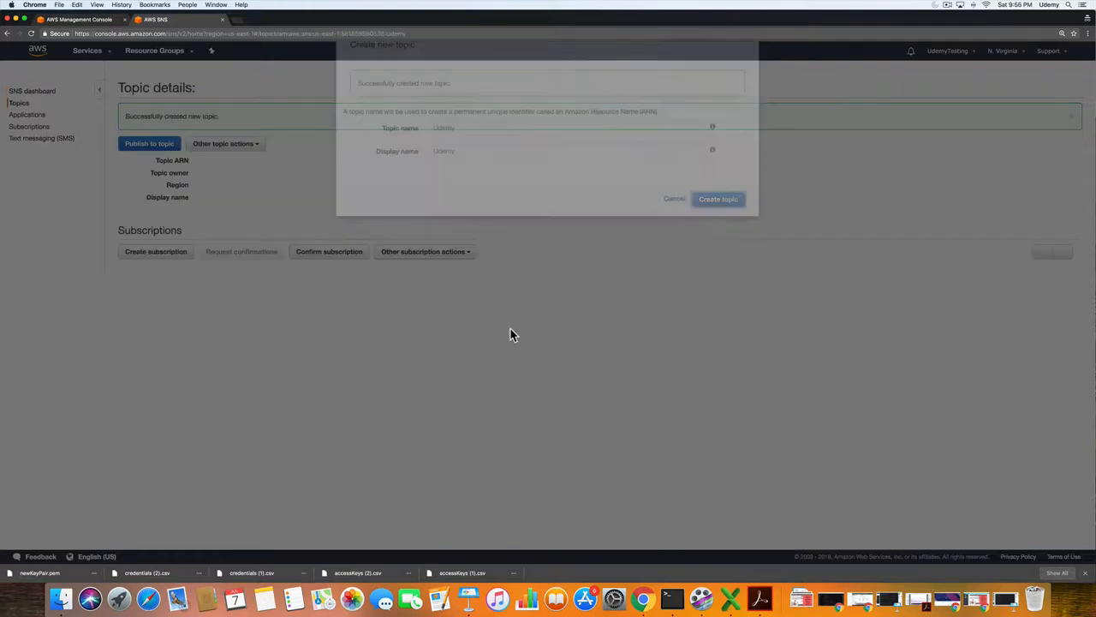
{"action": "left_click", "coordinate": [718, 198]}
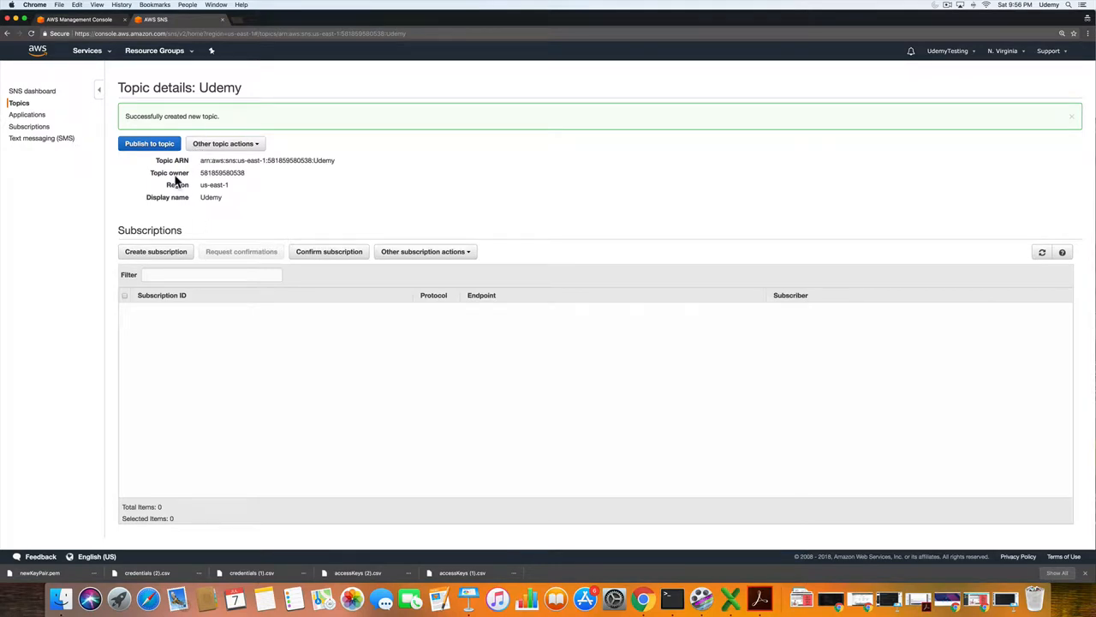
{"action": "left_click", "coordinate": [36, 54]}
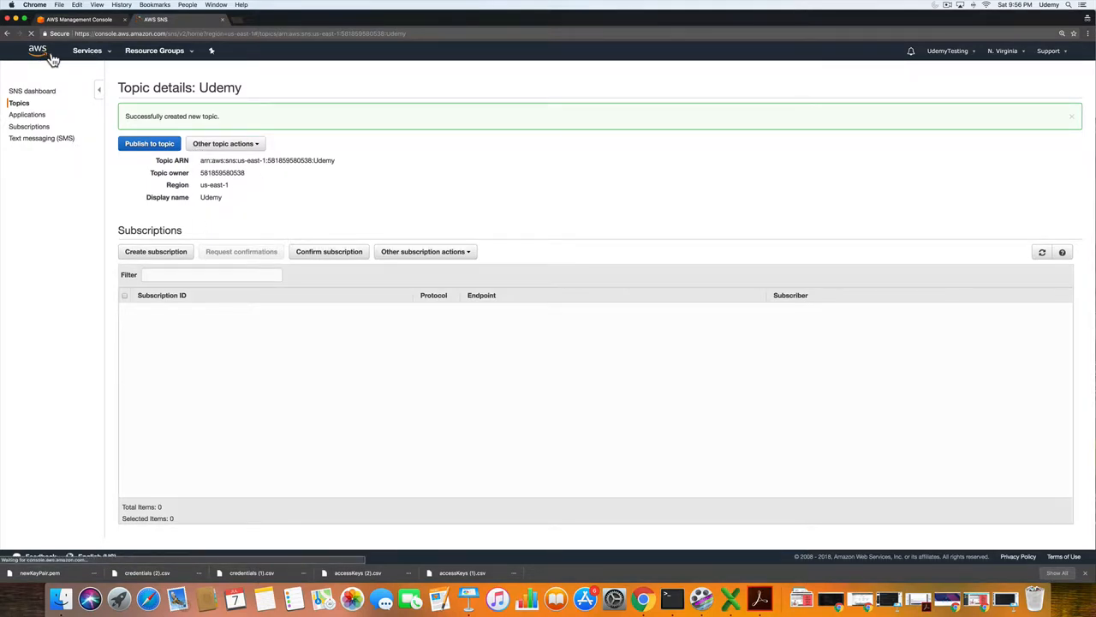
Quick-create standard queue SQ1 with default settings and start naming queue SQ2.
{"action": "left_click", "coordinate": [38, 54]}
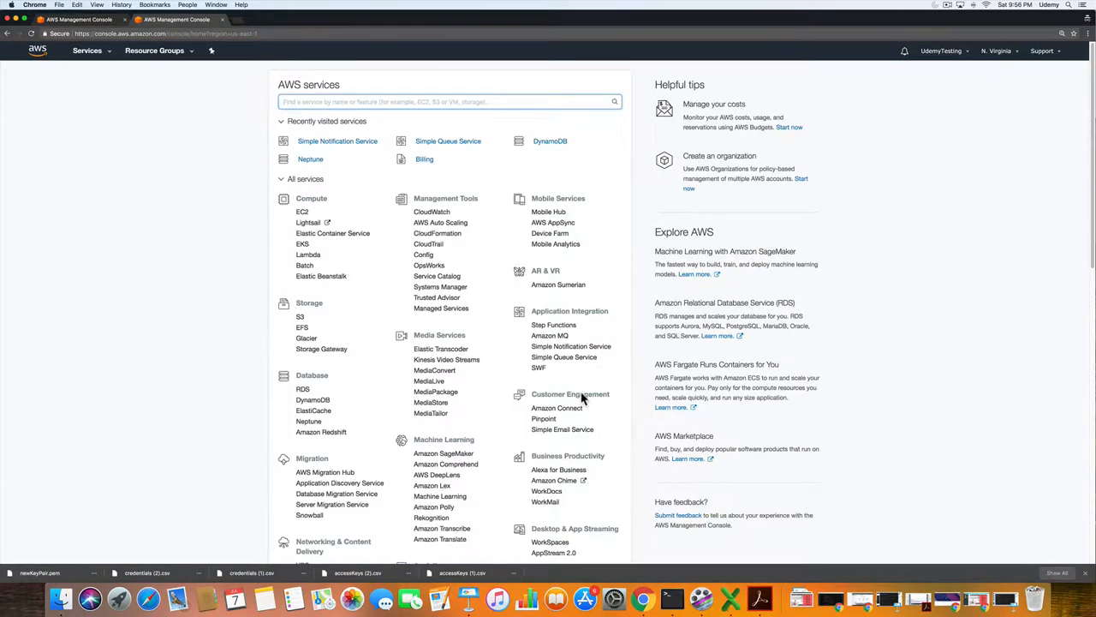
{"action": "left_click", "coordinate": [447, 141]}
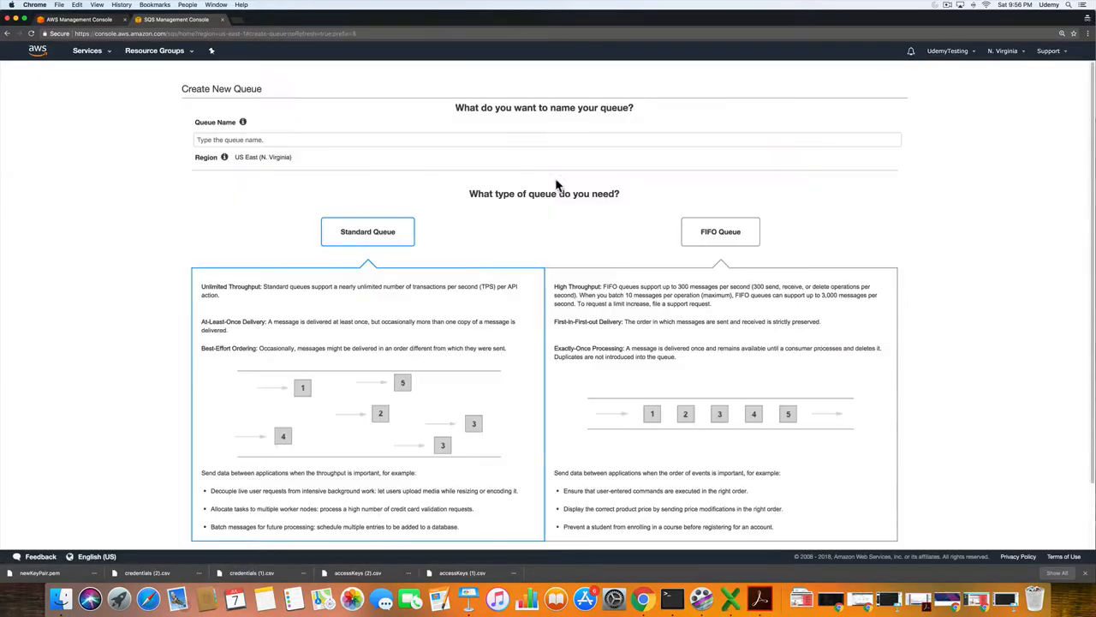
{"action": "left_click", "coordinate": [253, 139]}
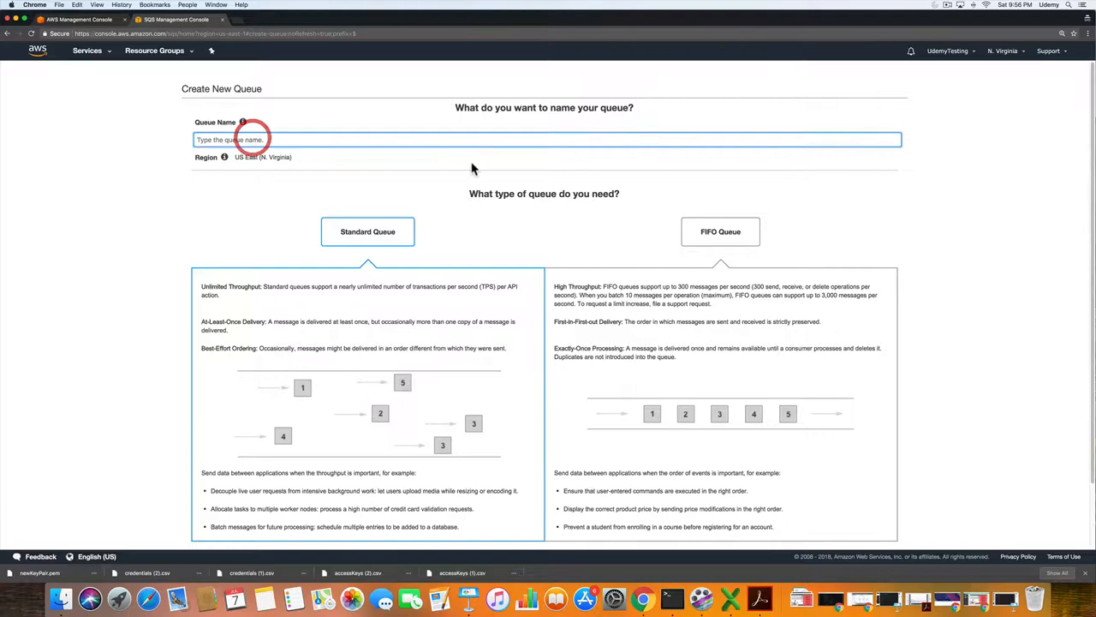
{"action": "type", "text": "SQ1"}
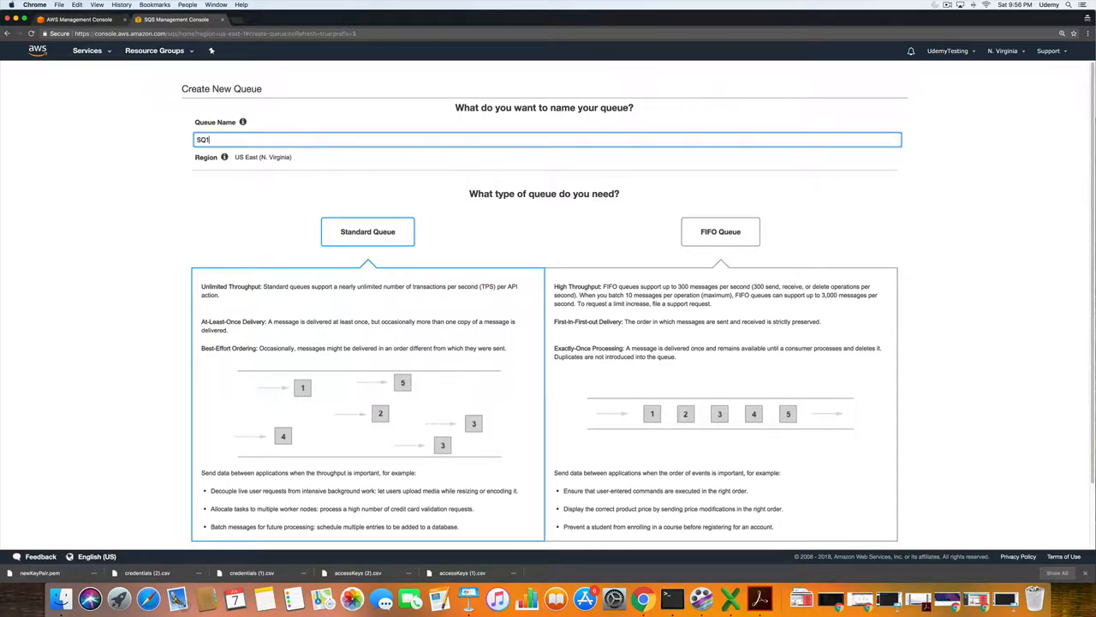
{"action": "scroll", "scroll_direction": "down", "scroll_amount": 3}
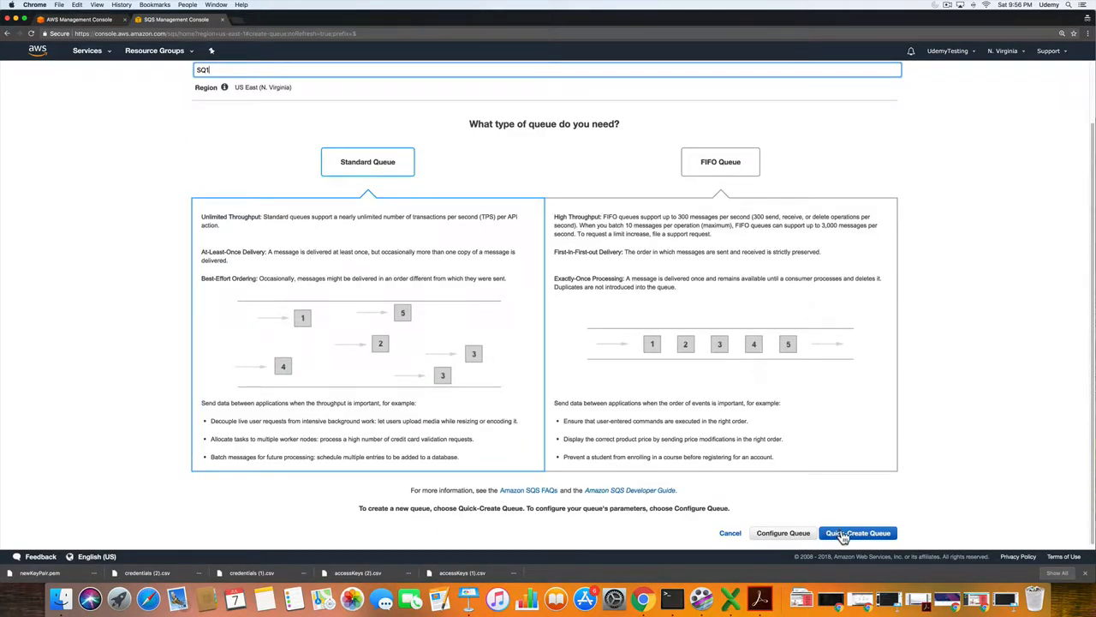
{"action": "left_click", "coordinate": [859, 533]}
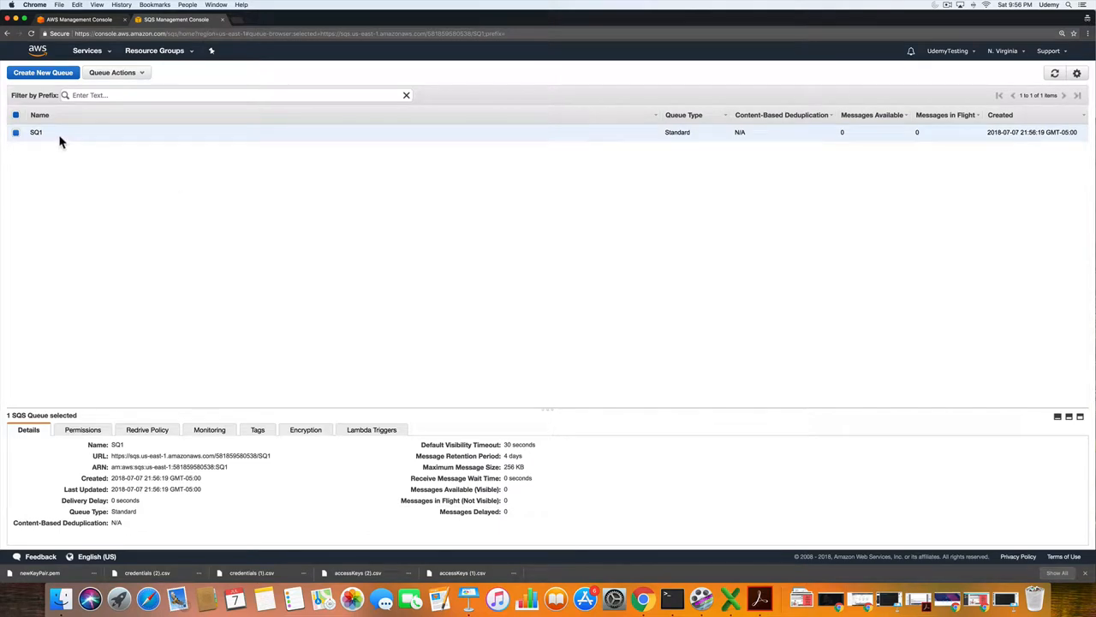
{"action": "left_click", "coordinate": [43, 72]}
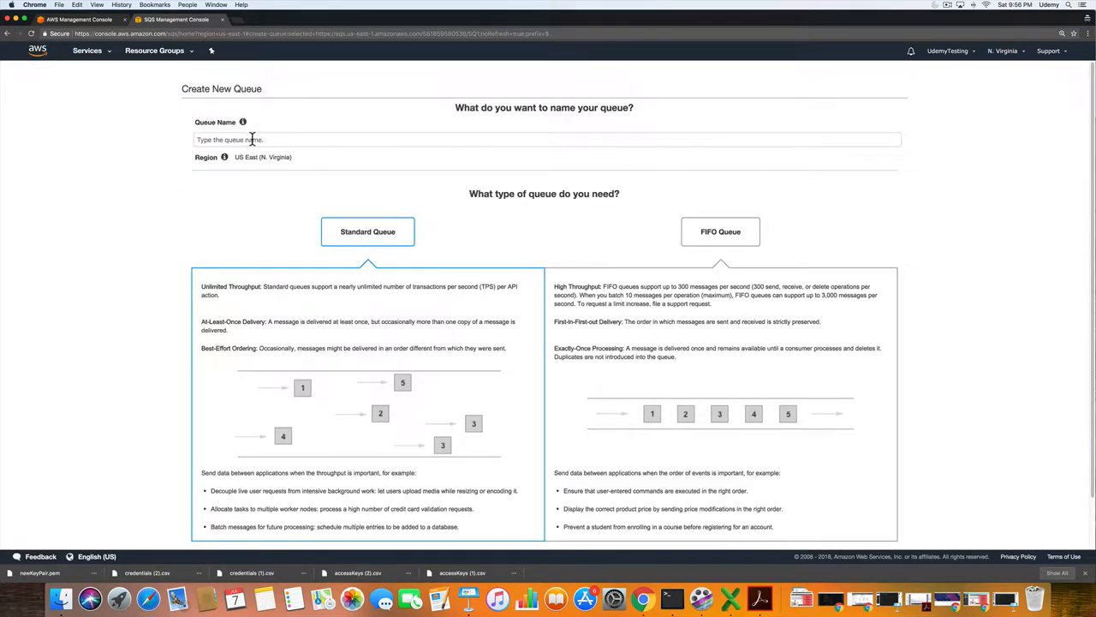
{"action": "type", "text": "SQ2"}
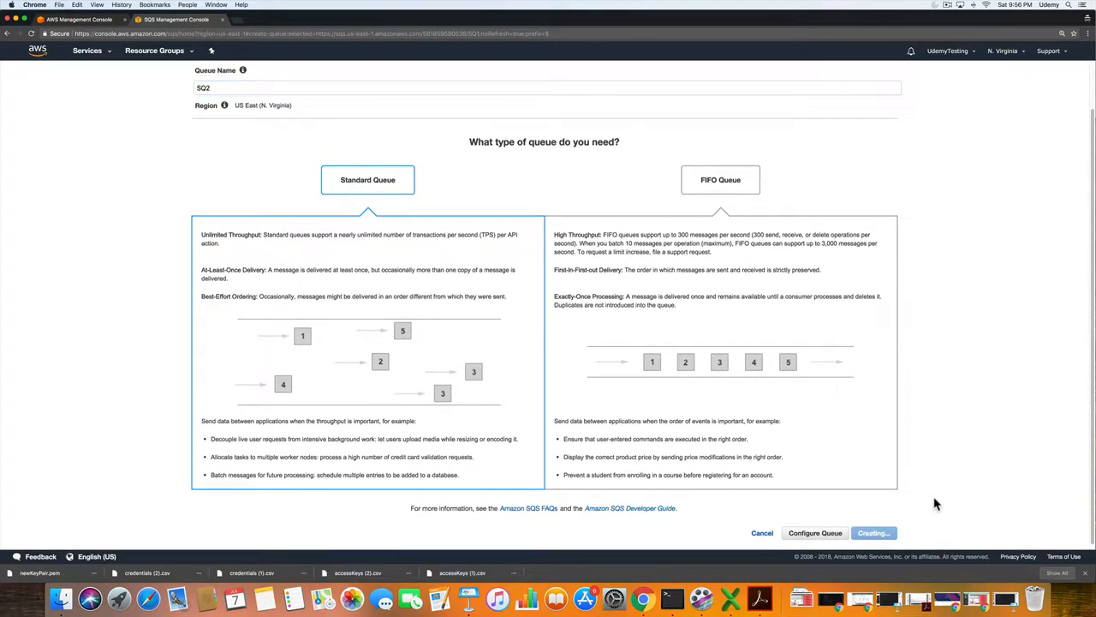
Subscribe queues SQ1 and SQ2 to the Udemy topic and dismiss the result.
{"action": "left_click", "coordinate": [876, 533]}
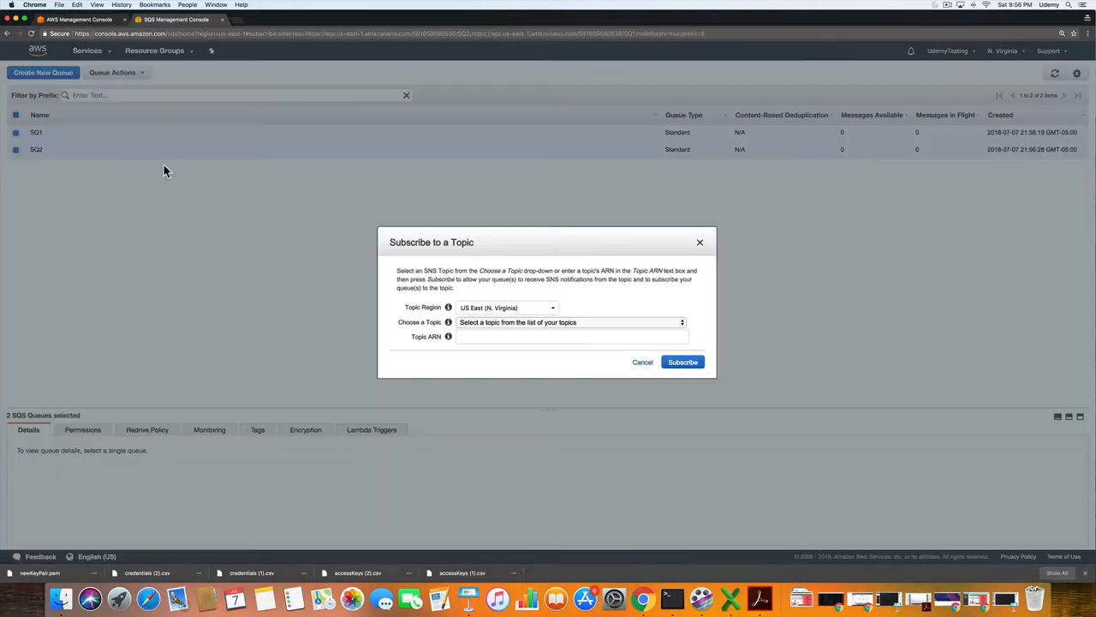
{"action": "left_click", "coordinate": [570, 322]}
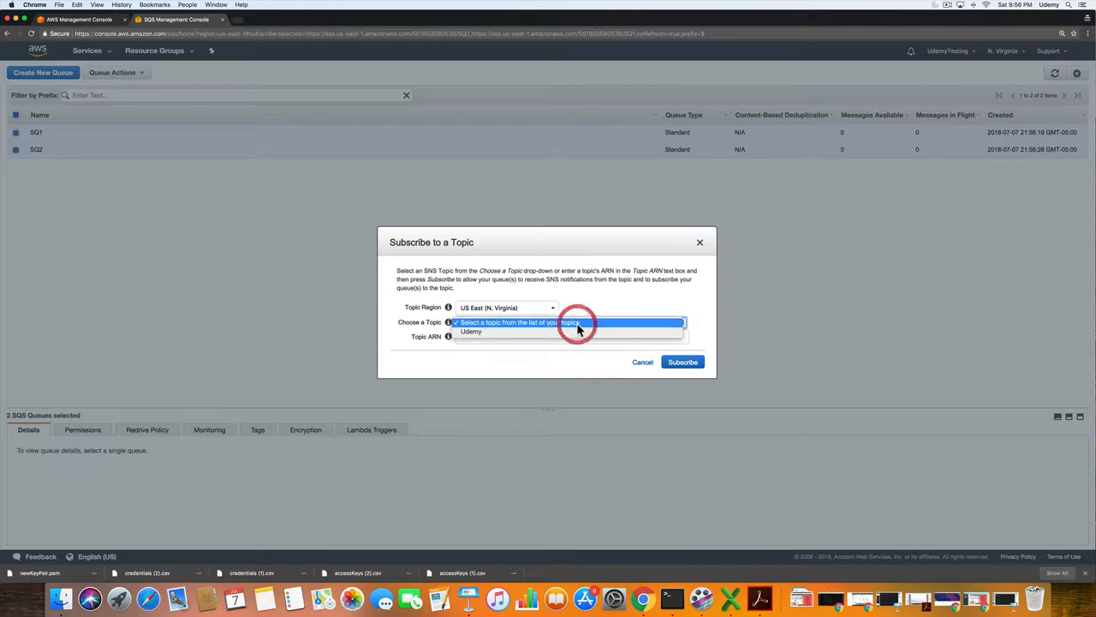
{"action": "left_click", "coordinate": [470, 331]}
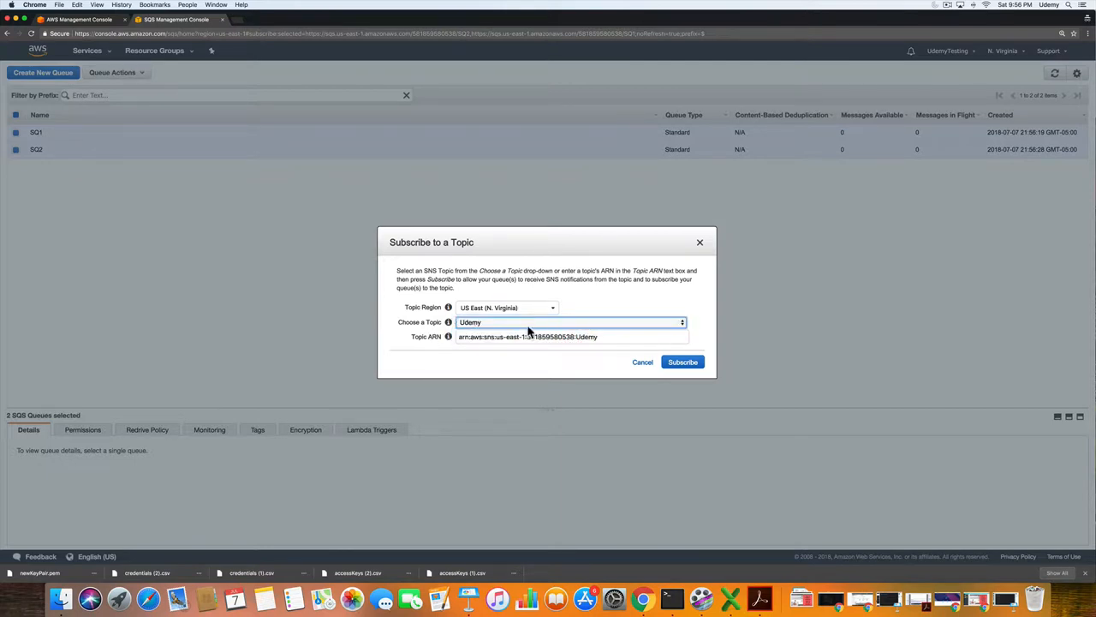
{"action": "left_click", "coordinate": [682, 363]}
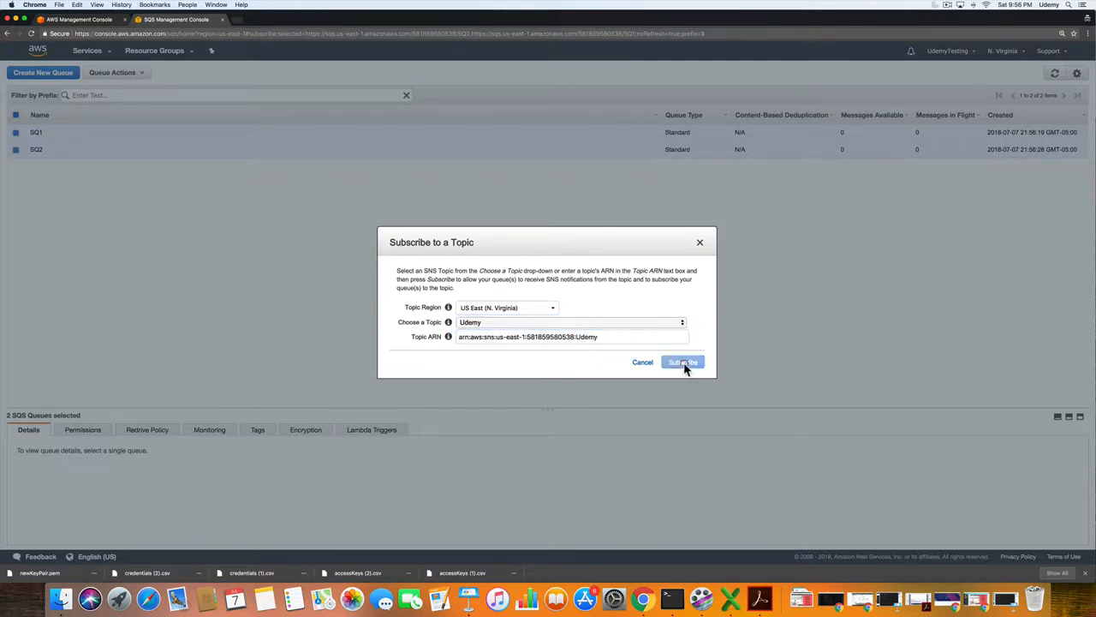
{"action": "left_click", "coordinate": [683, 362]}
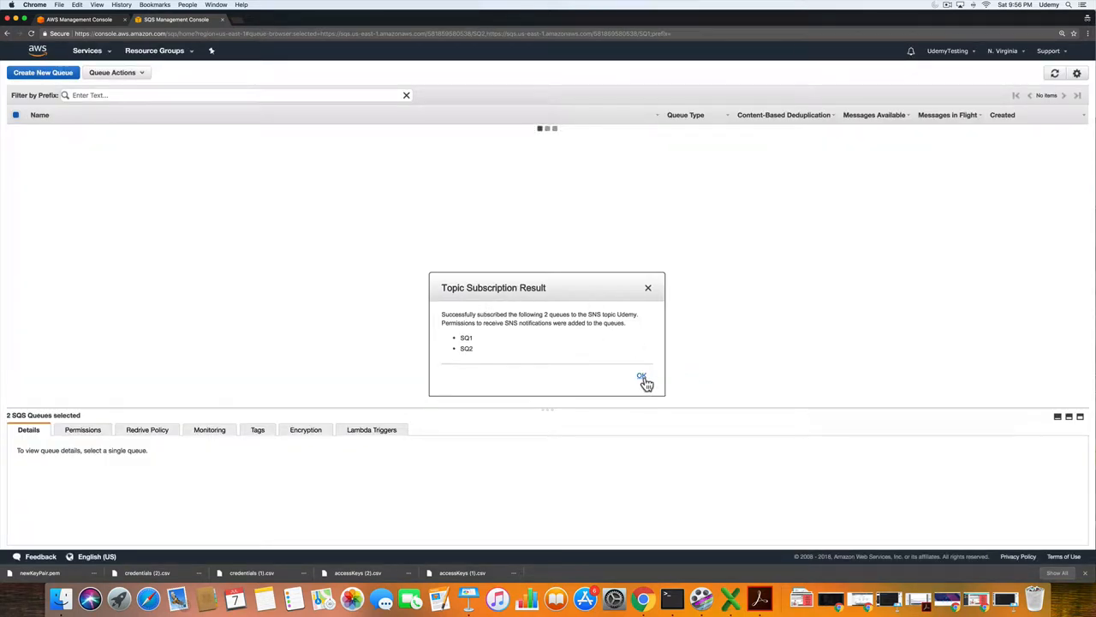
{"action": "left_click", "coordinate": [641, 377]}
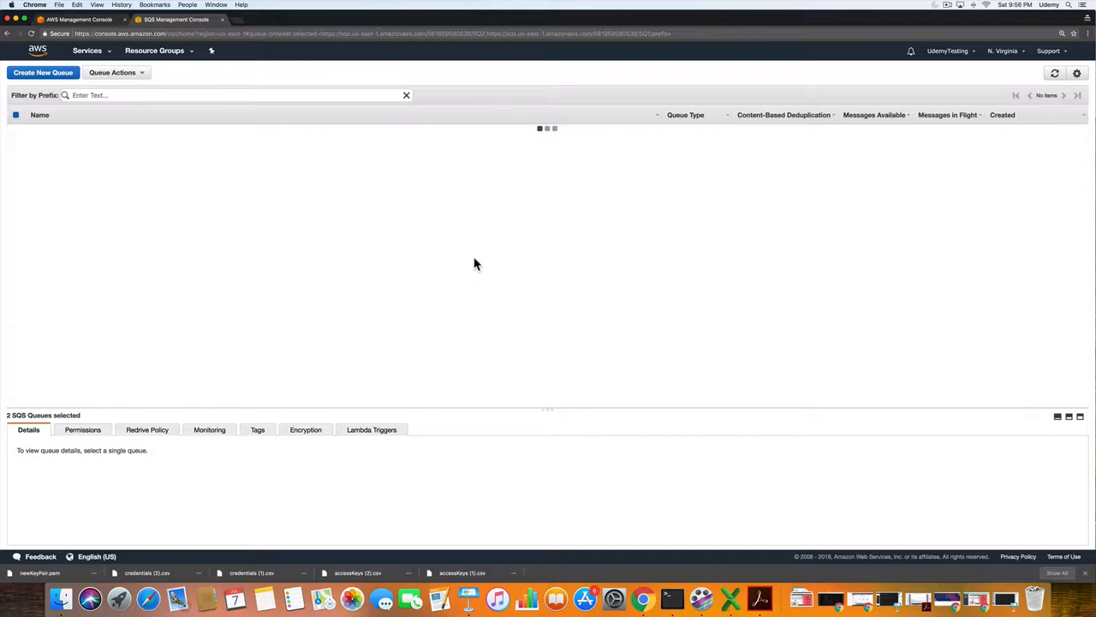
{"action": "mouse_move", "coordinate": [475, 269]}
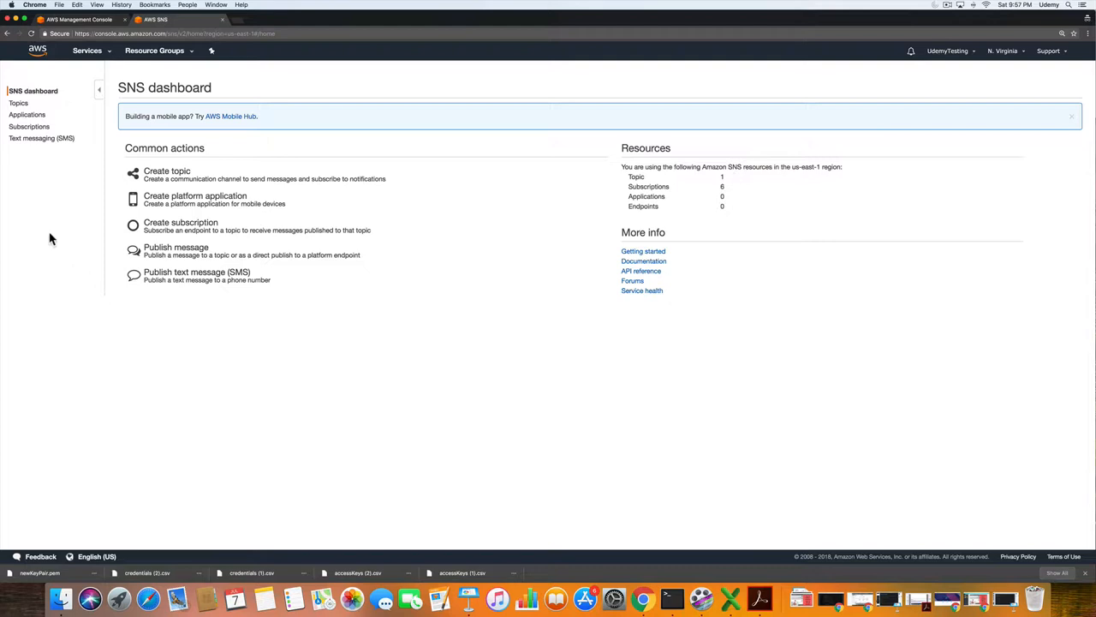
{"action": "mouse_move", "coordinate": [180, 226]}
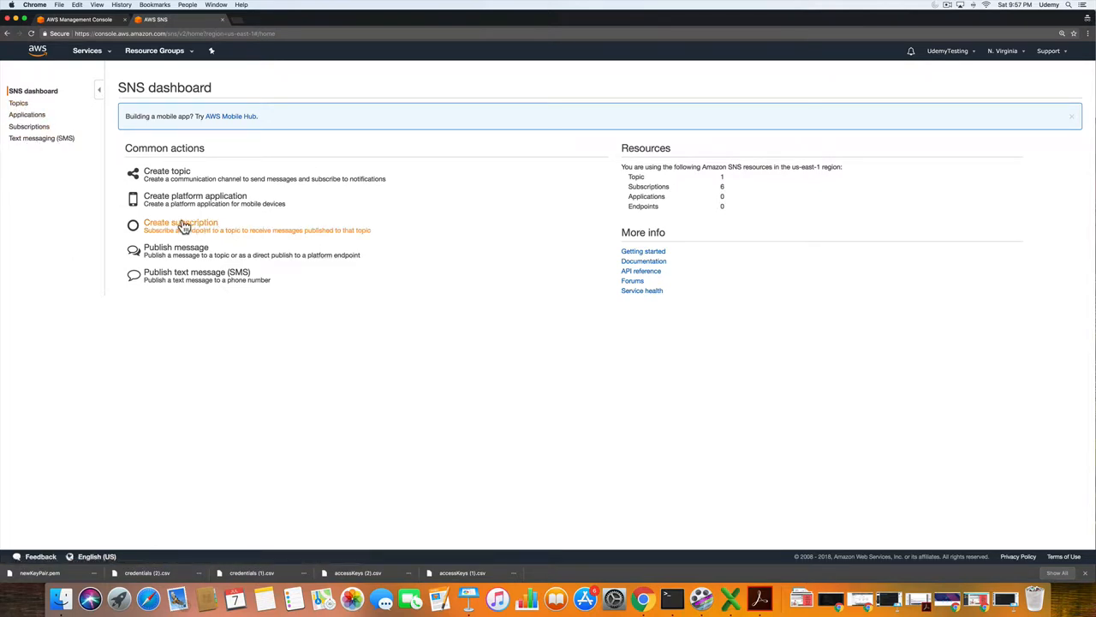
Check the SQS queues, then return to the SNS dashboard showing 1 topic and 6 subscriptions.
{"action": "left_click", "coordinate": [175, 246]}
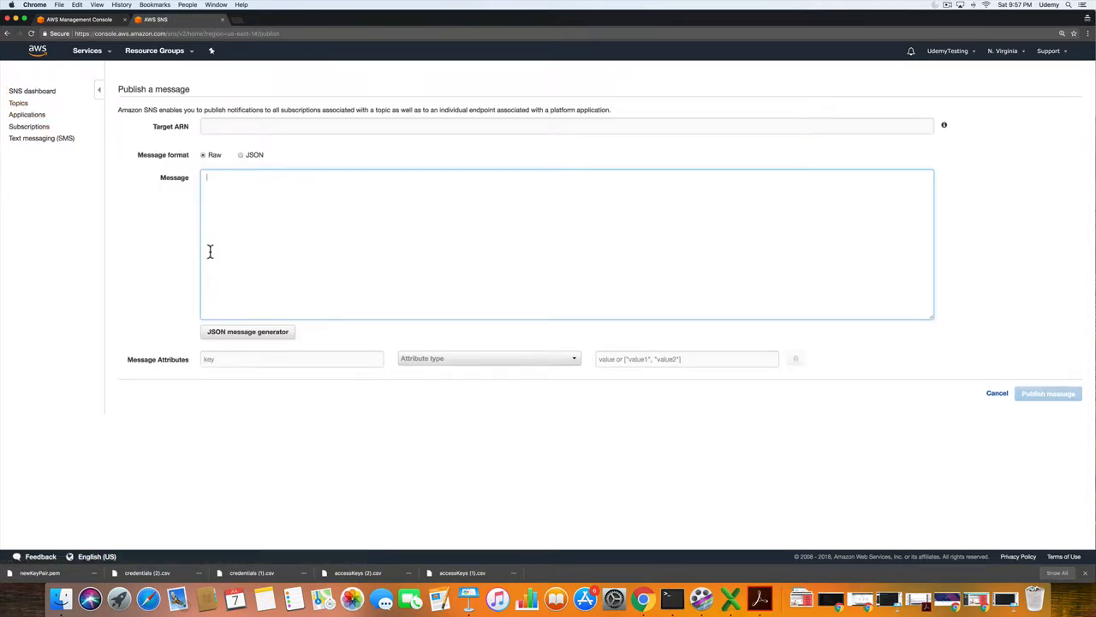
{"action": "mouse_move", "coordinate": [944, 126]}
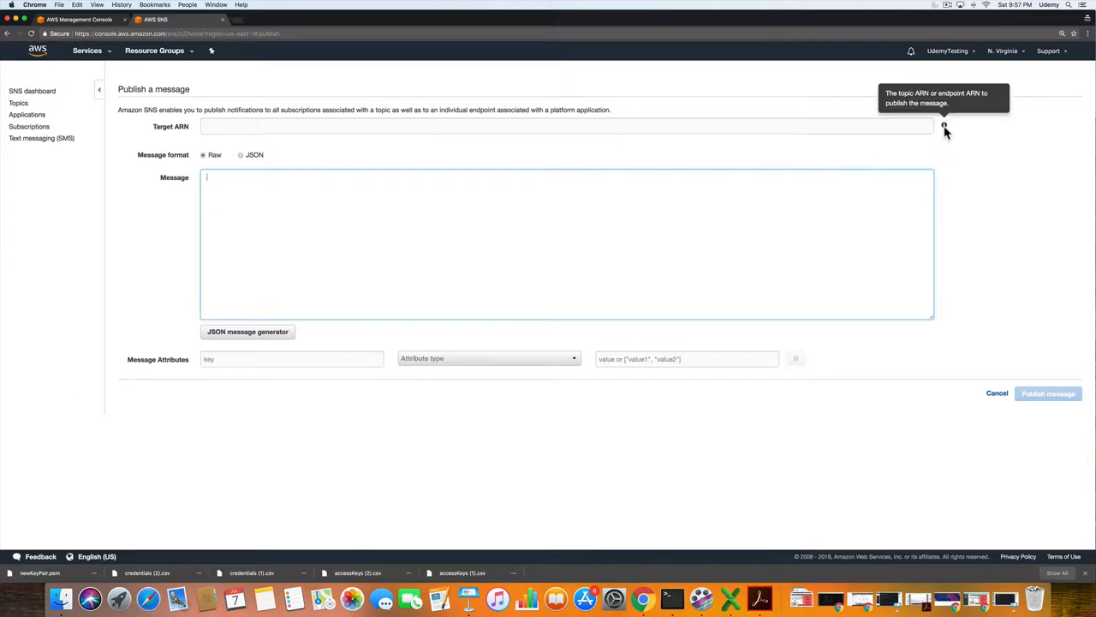
{"action": "mouse_move", "coordinate": [657, 147]}
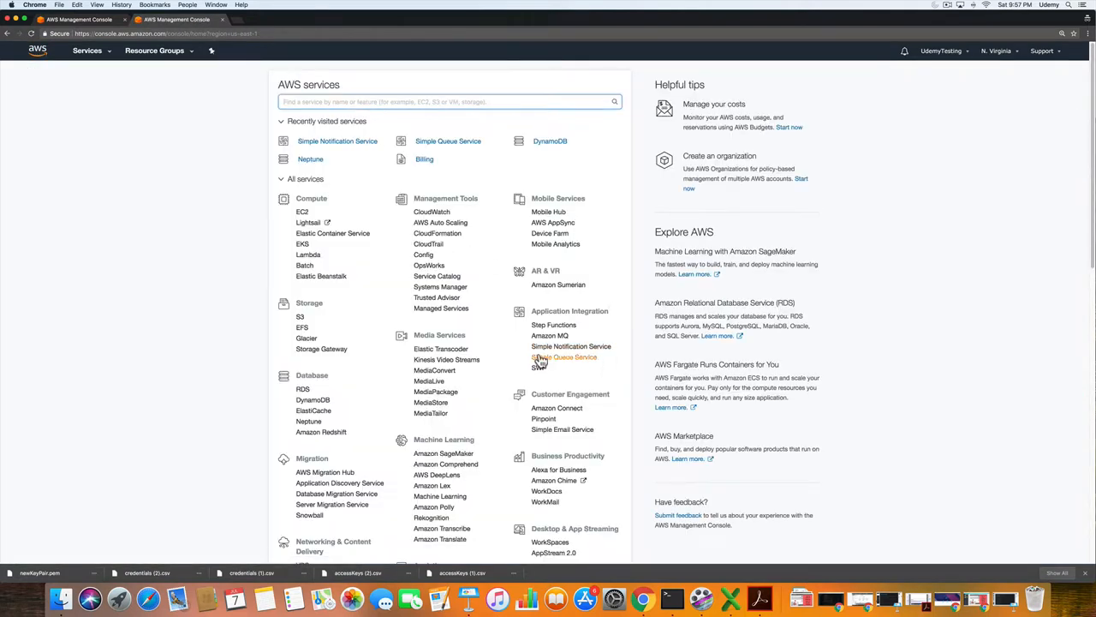
{"action": "left_click", "coordinate": [563, 357]}
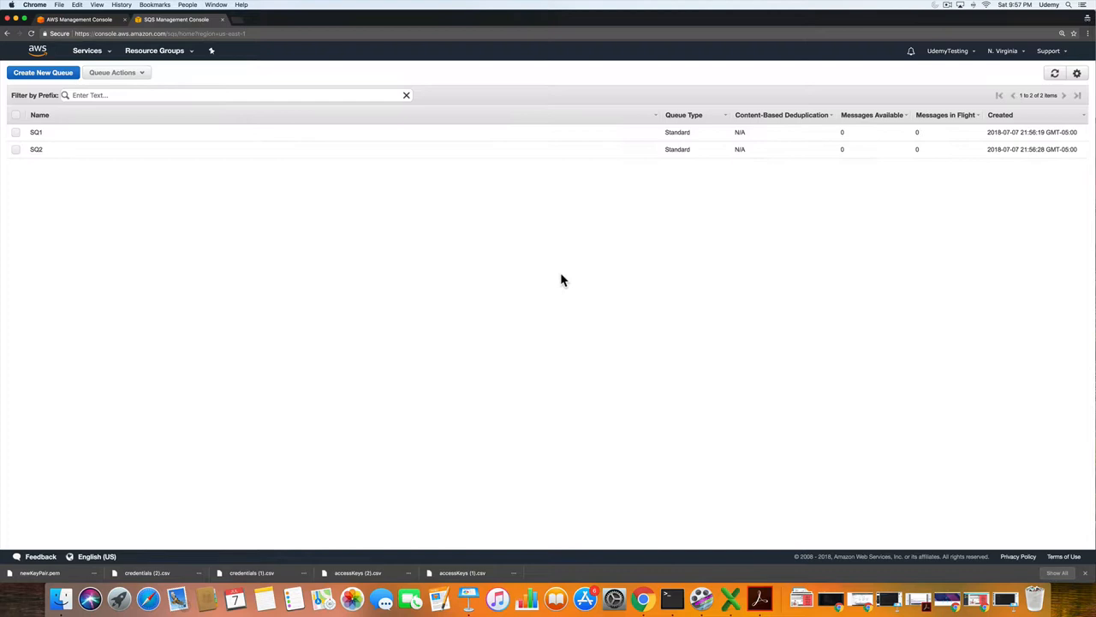
{"action": "mouse_move", "coordinate": [142, 135]}
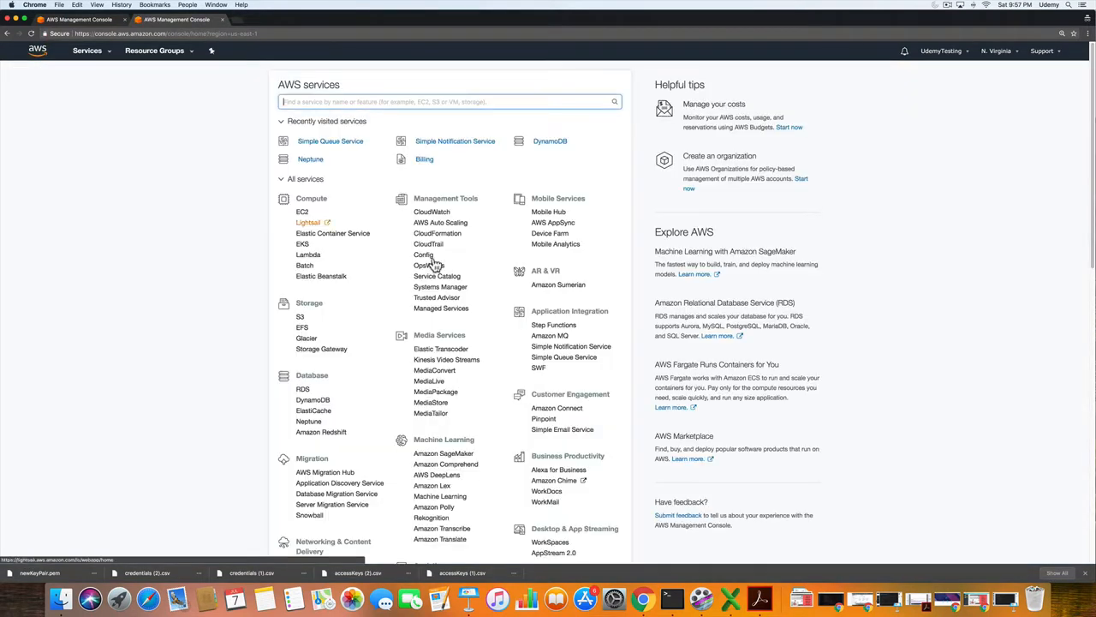
{"action": "left_click", "coordinate": [455, 140]}
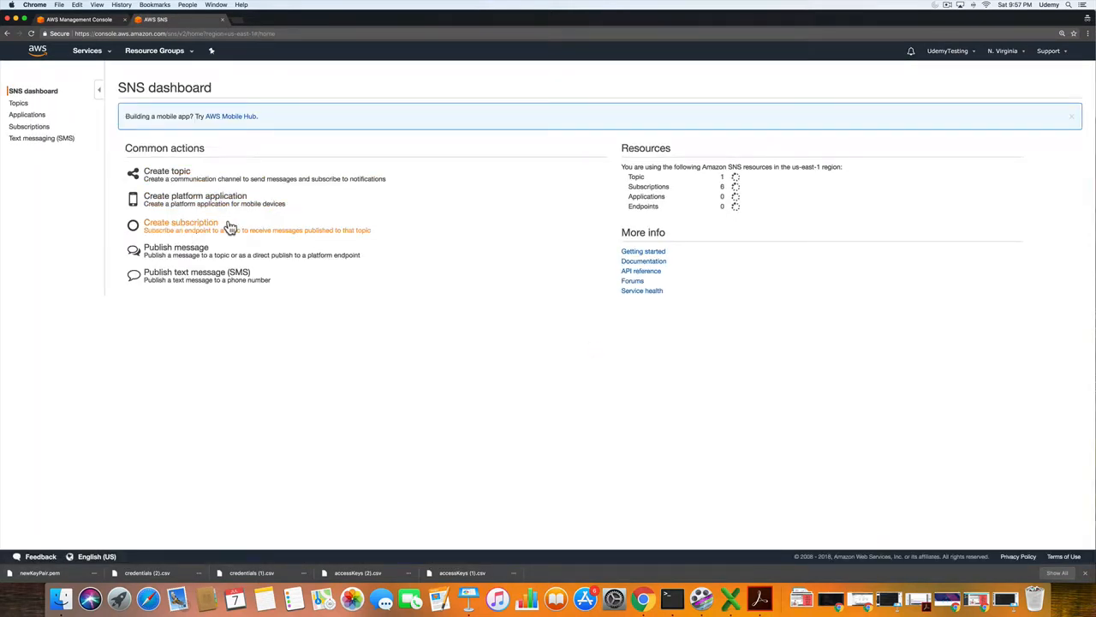
Publish to Udemy with subject 'This is a test' and body 'This is a test that should work'.
{"action": "left_click", "coordinate": [18, 103]}
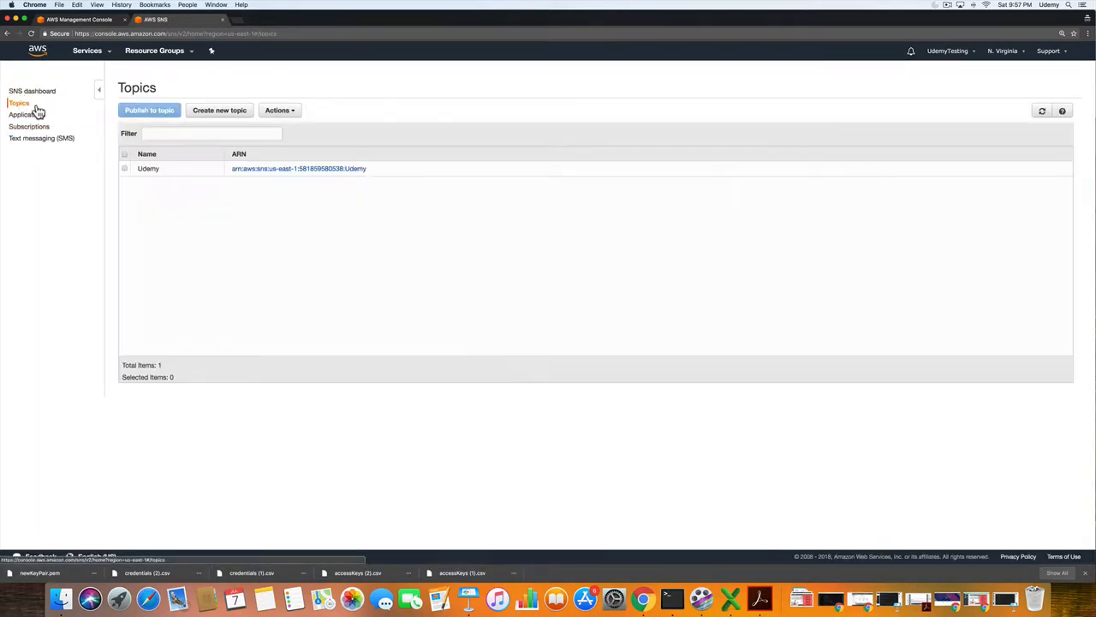
{"action": "left_click", "coordinate": [124, 167]}
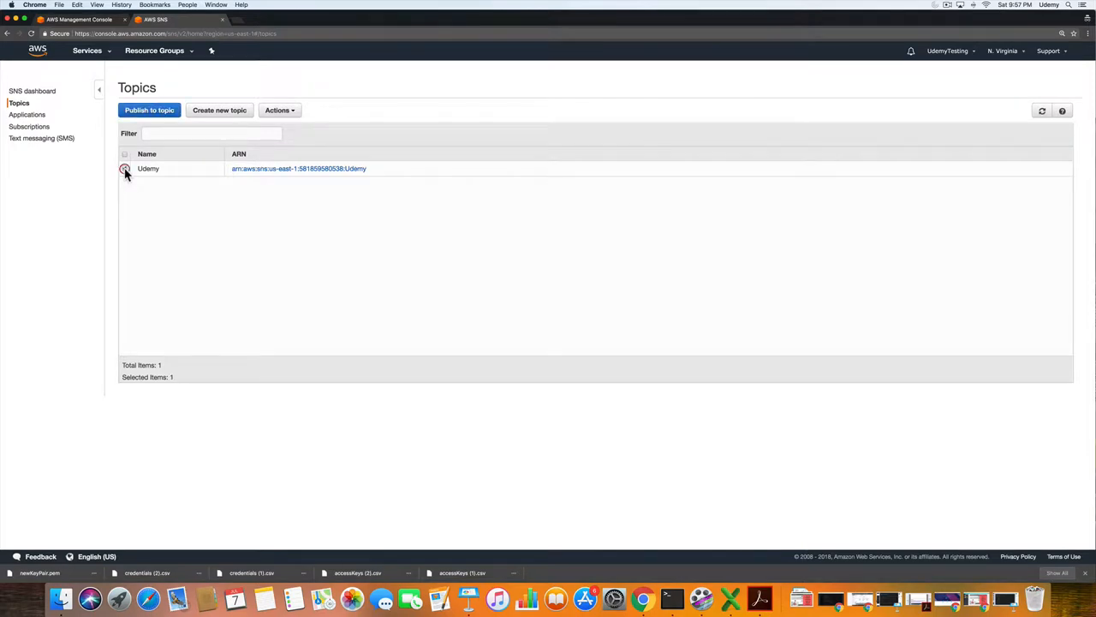
{"action": "left_click", "coordinate": [124, 168]}
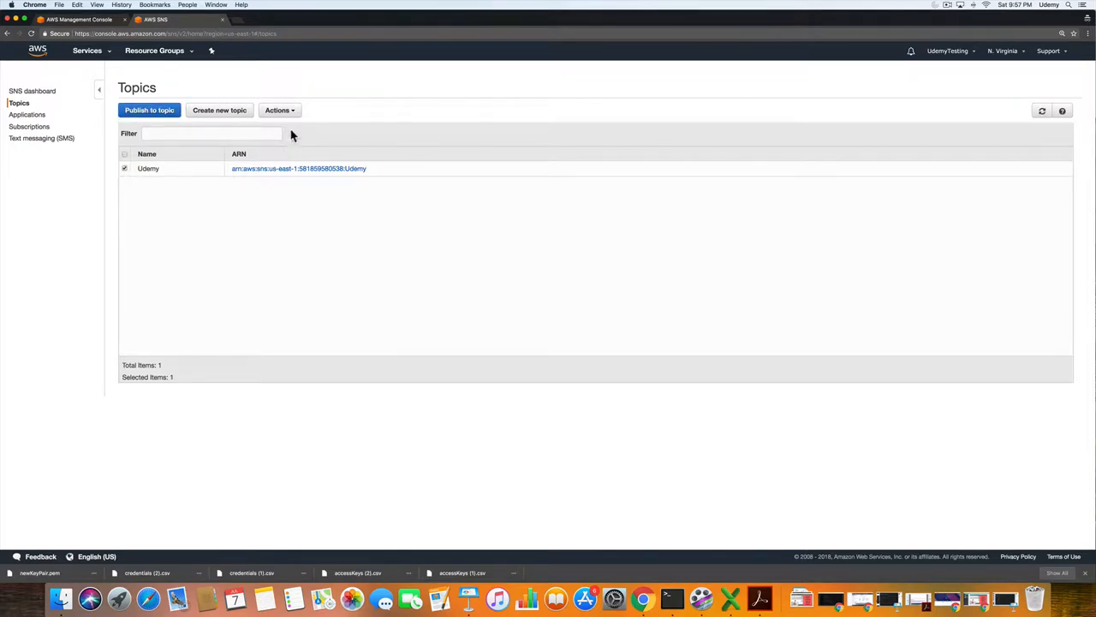
{"action": "left_click", "coordinate": [279, 110]}
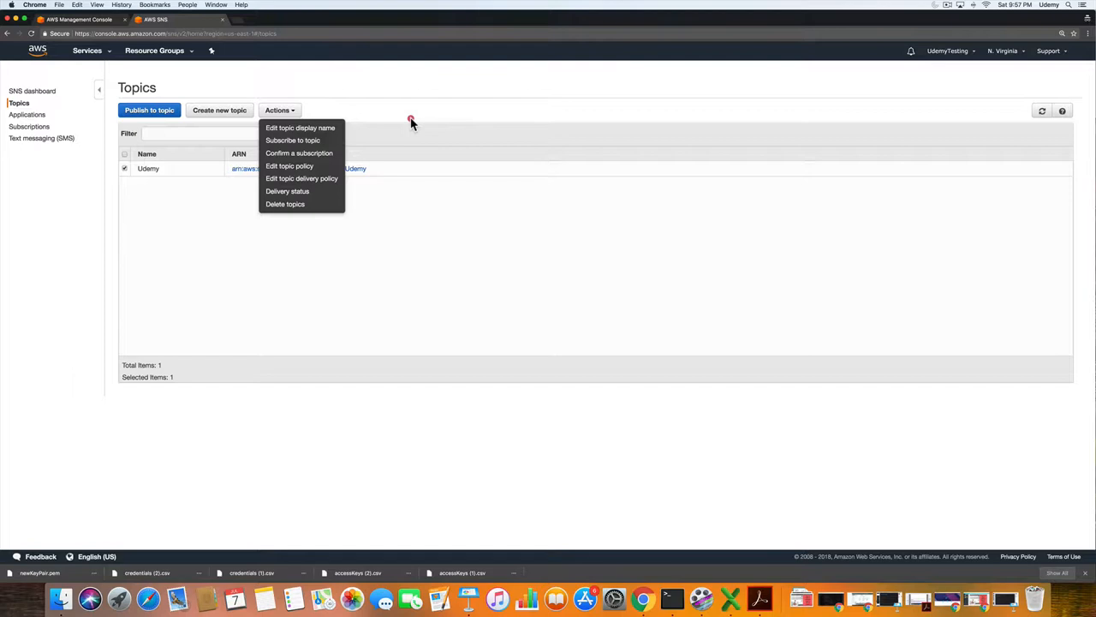
{"action": "left_click", "coordinate": [150, 110]}
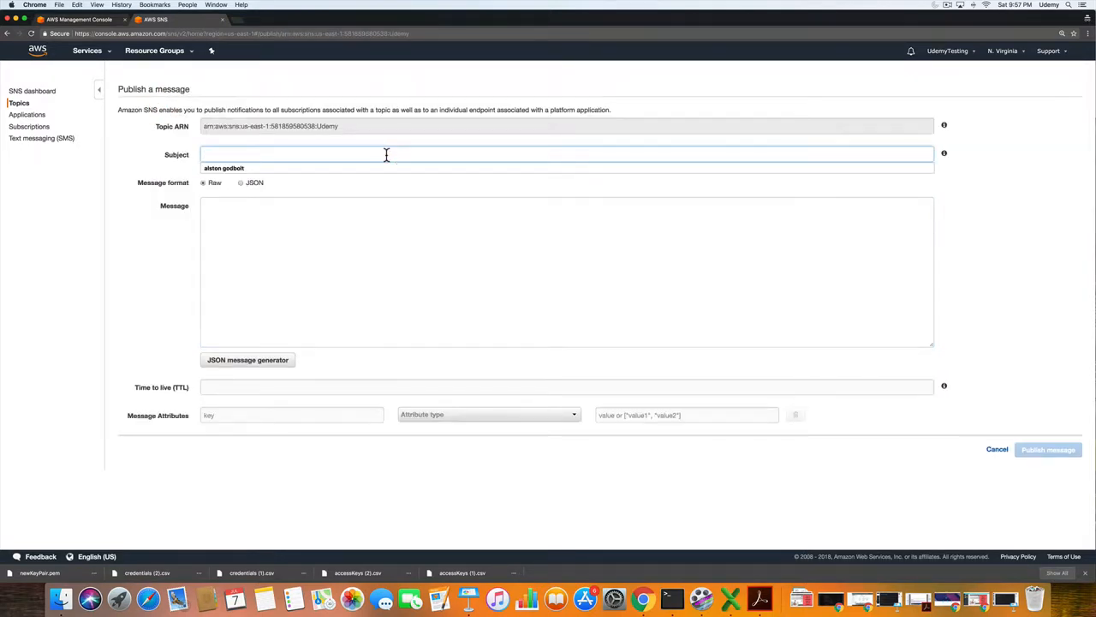
{"action": "type", "text": "This is a test"}
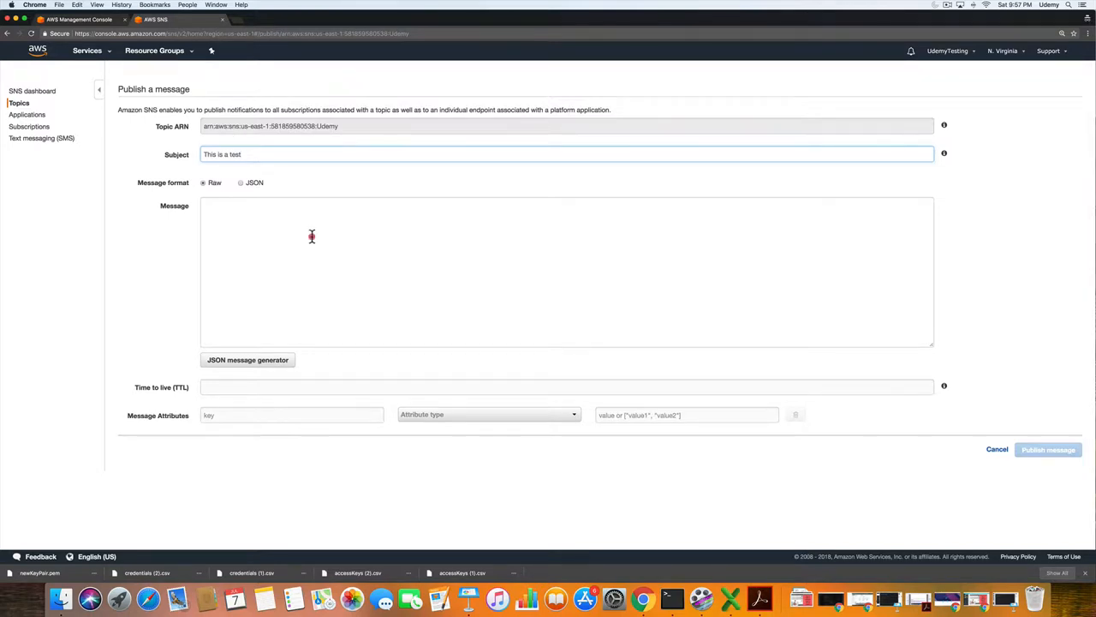
{"action": "type", "text": "This is a test that sho"}
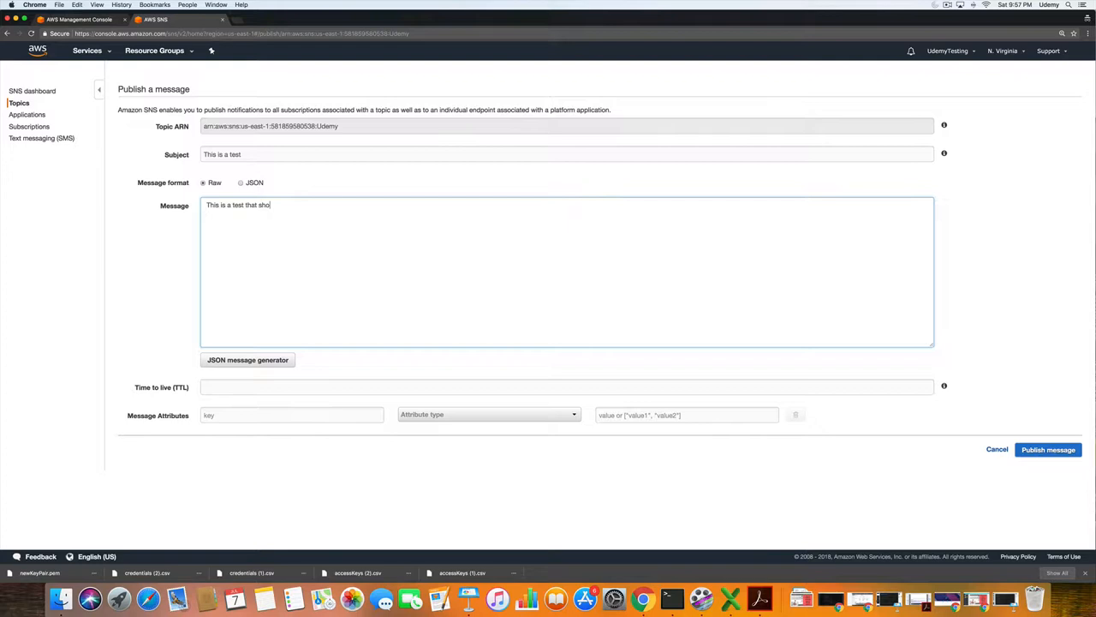
{"action": "key", "text": "Backspace"}
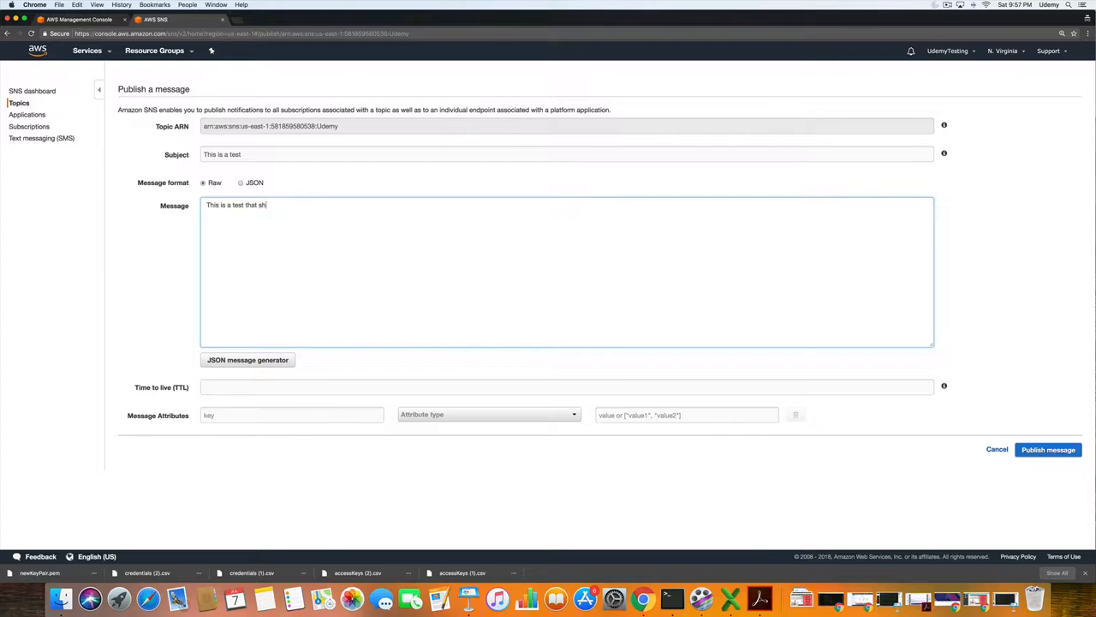
{"action": "type", "text": "ould work"}
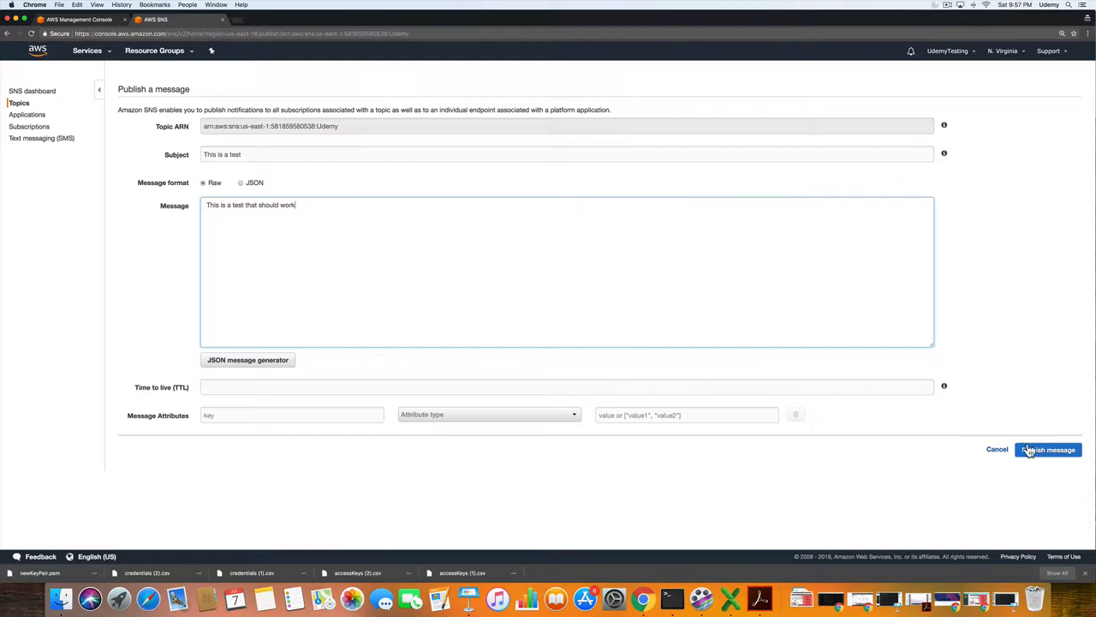
{"action": "left_click", "coordinate": [1051, 450]}
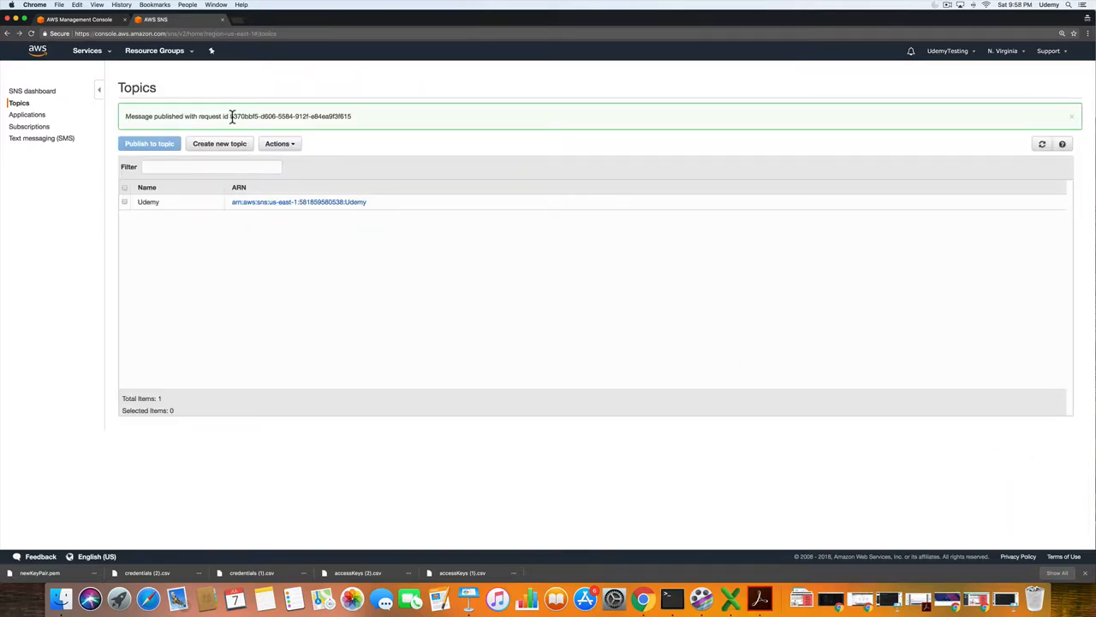
Dismiss the publish notice, glance at SNS subscriptions, and go to the SQS queue list.
{"action": "left_click", "coordinate": [1070, 117]}
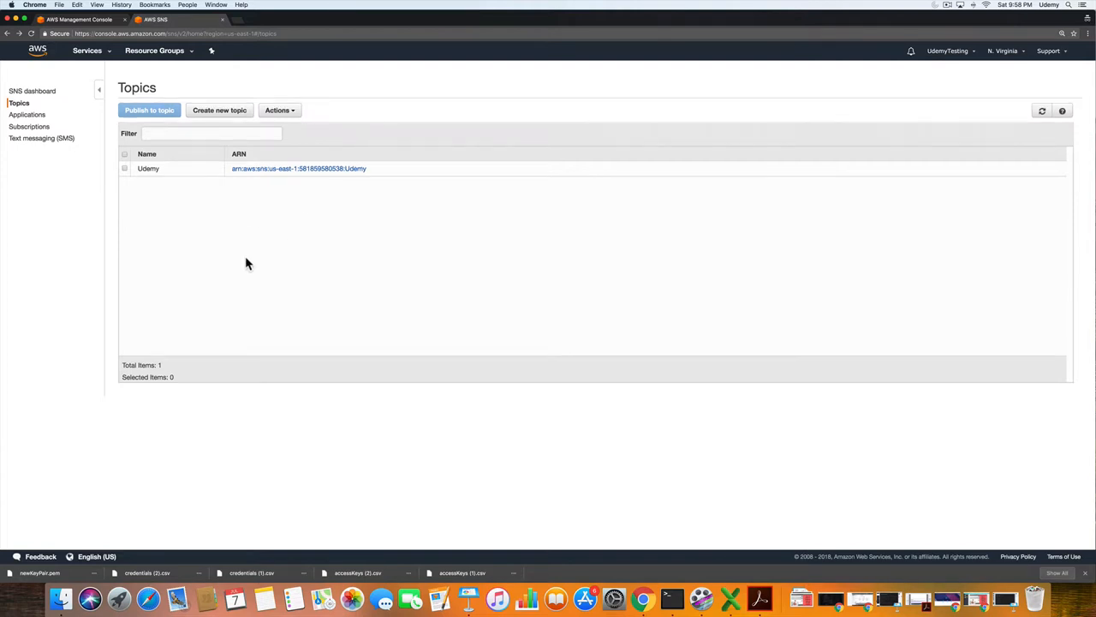
{"action": "left_click", "coordinate": [29, 126]}
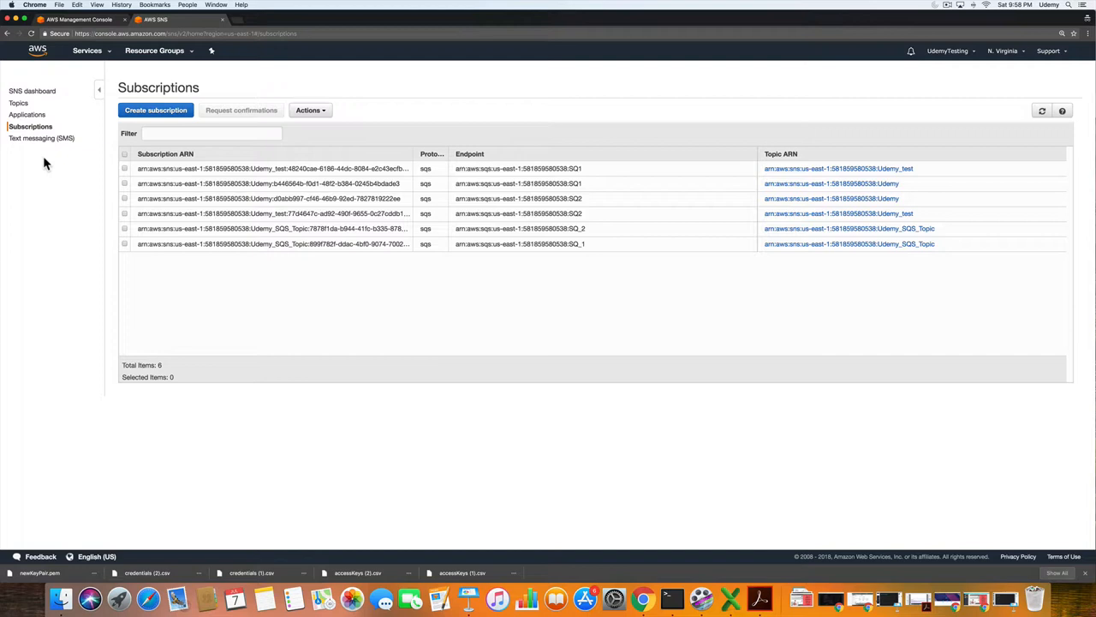
{"action": "left_click", "coordinate": [33, 90]}
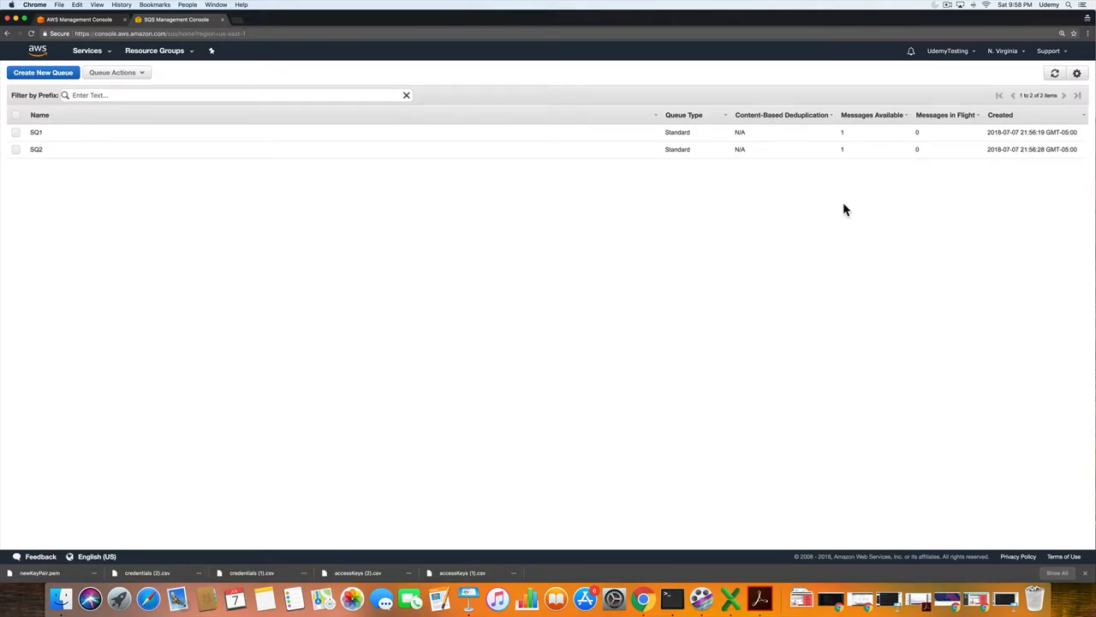
{"action": "mouse_move", "coordinate": [803, 190]}
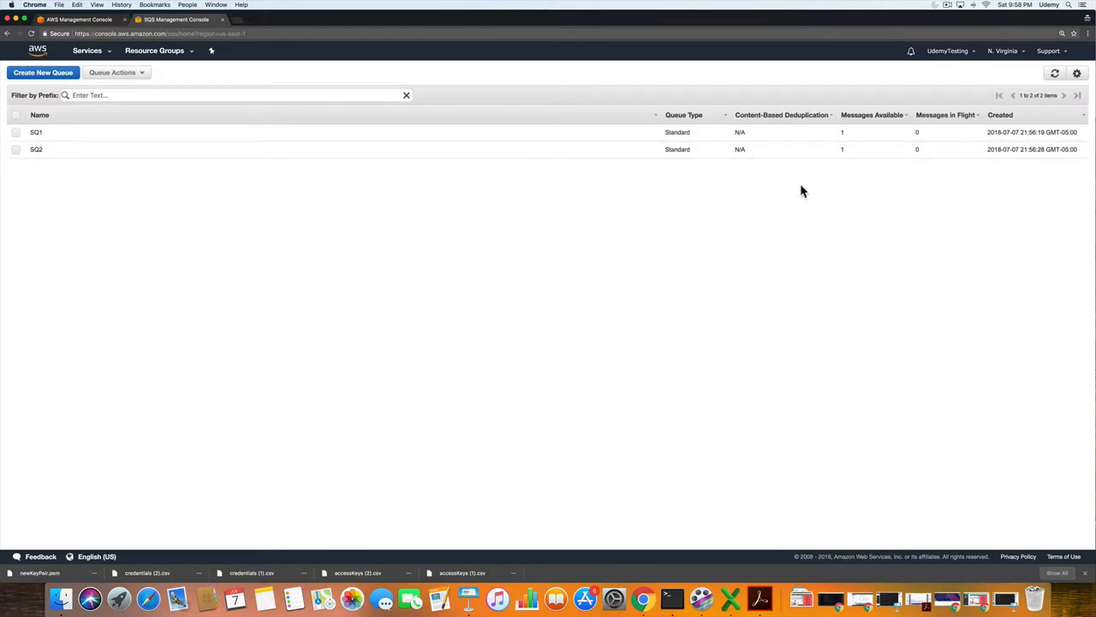
{"action": "mouse_move", "coordinate": [765, 183]}
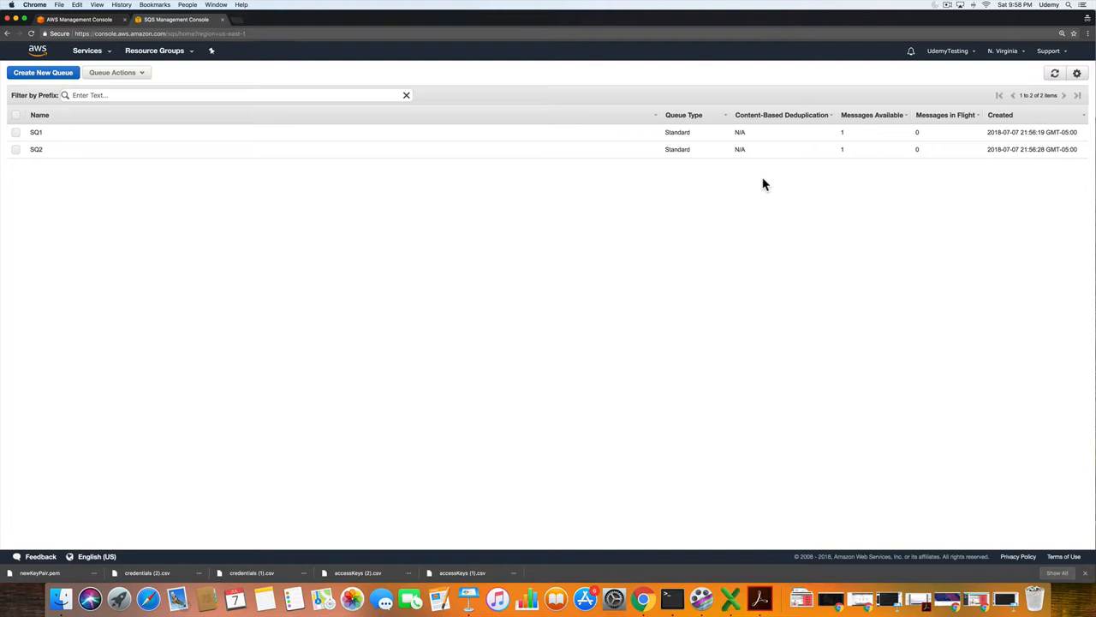
Poll queue SQ1 for messages through View/Delete Messages.
{"action": "left_click", "coordinate": [15, 133]}
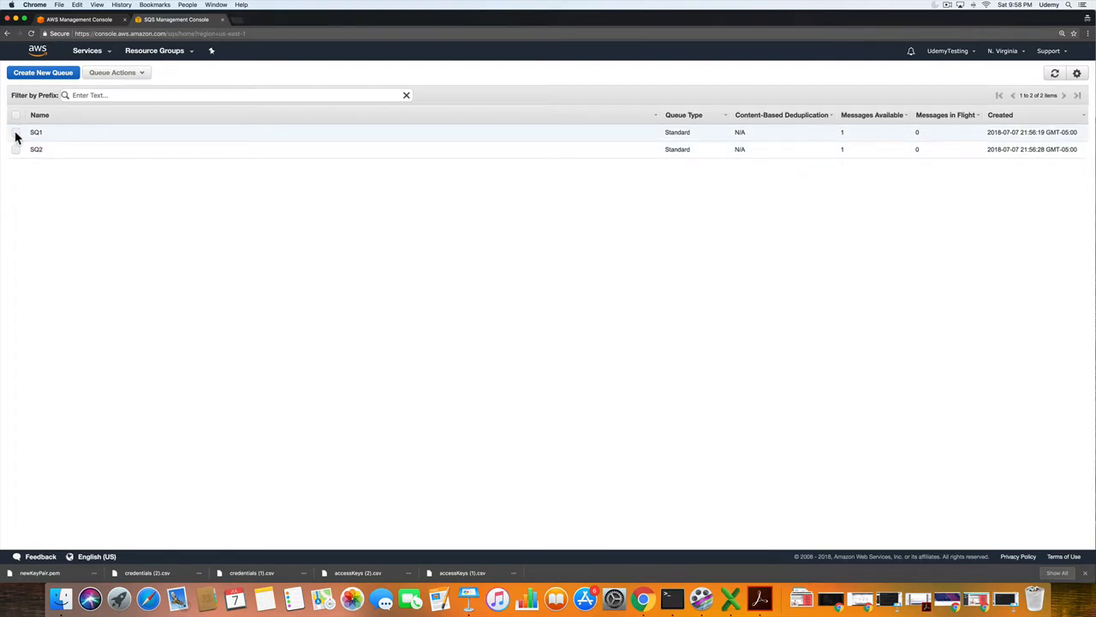
{"action": "left_click", "coordinate": [15, 133]}
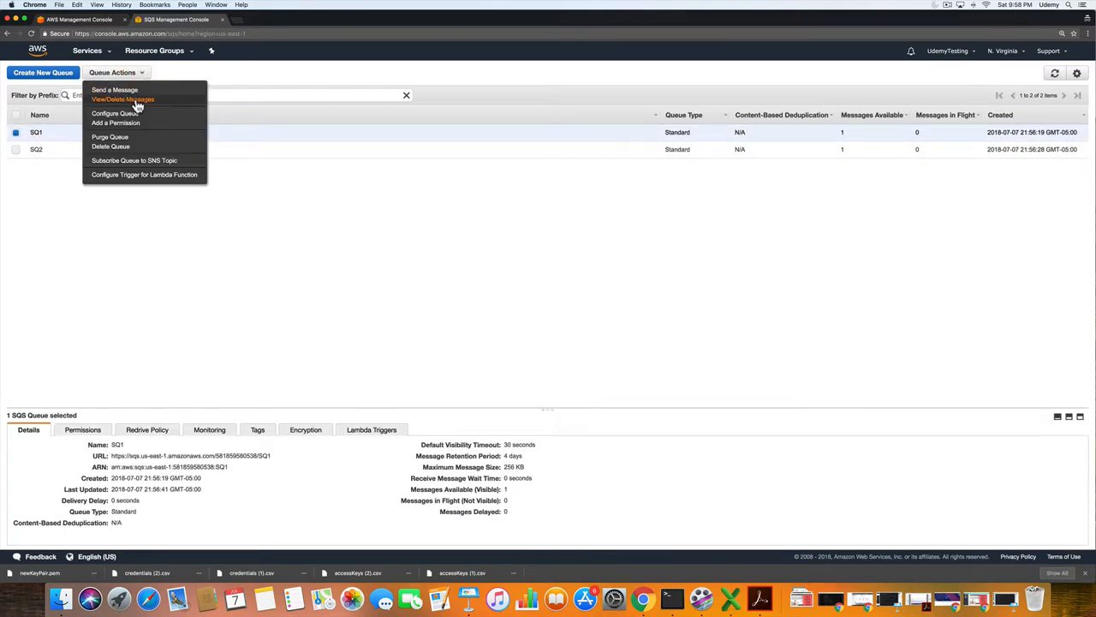
{"action": "left_click", "coordinate": [124, 99]}
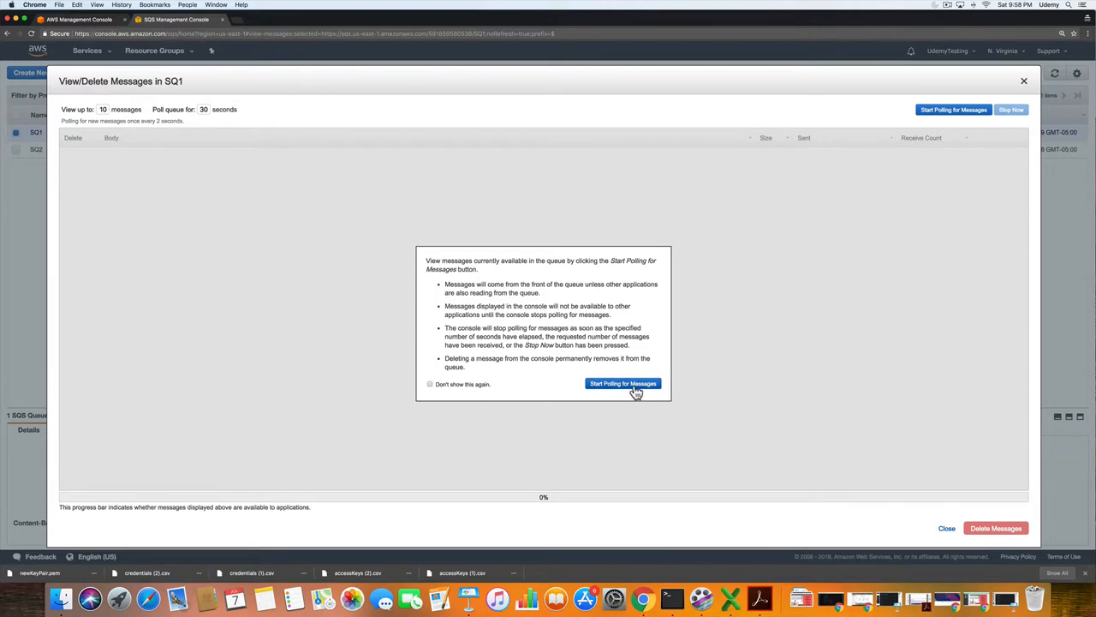
{"action": "left_click", "coordinate": [623, 382]}
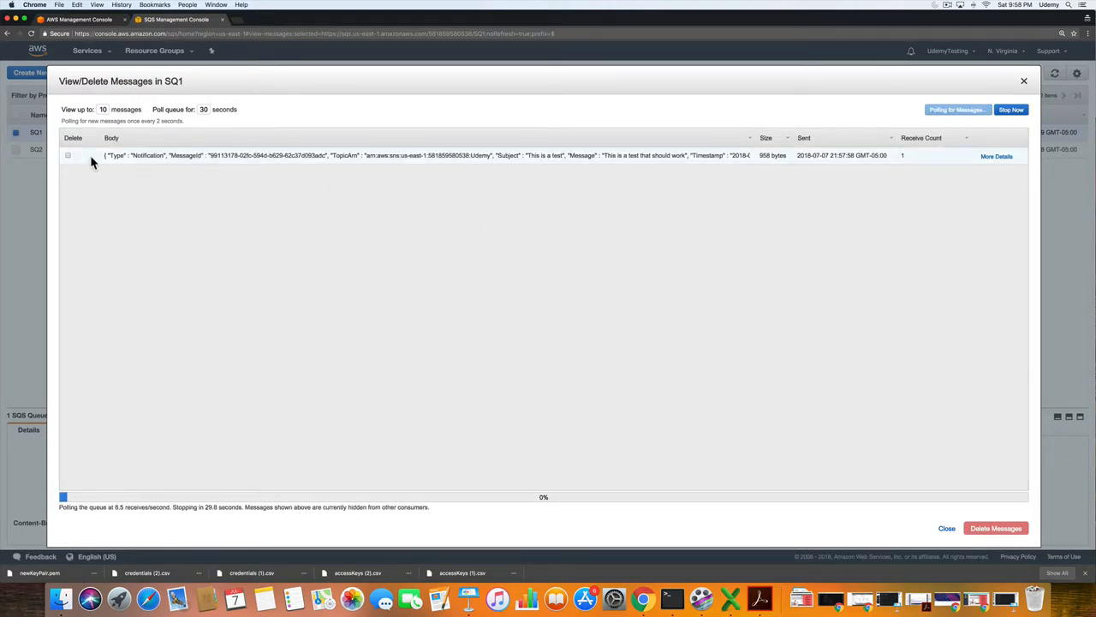
Inspect the message body 'This is a test that should work' and its attributes, then close details.
{"action": "left_click", "coordinate": [995, 156]}
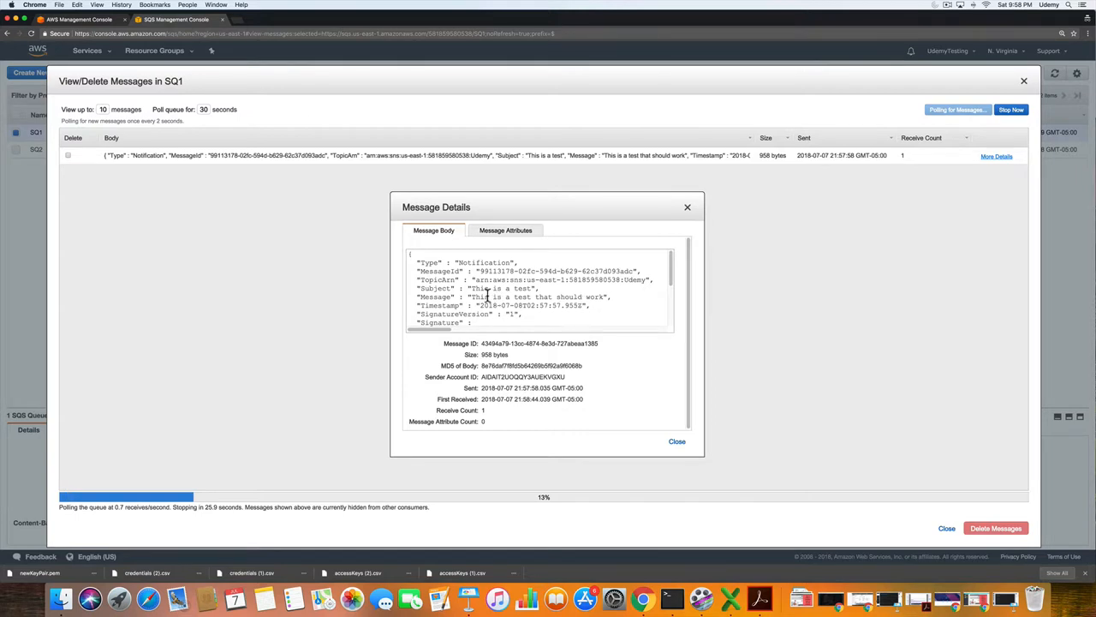
{"action": "left_click_drag", "start_coordinate": [494, 296], "coordinate": [591, 297]}
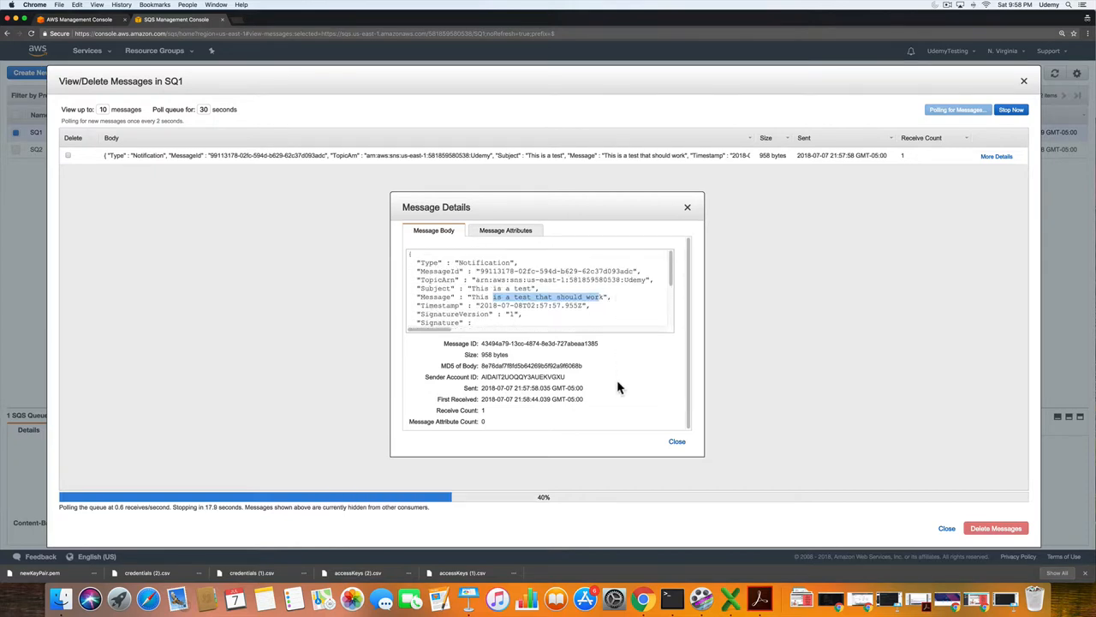
{"action": "left_click", "coordinate": [515, 229]}
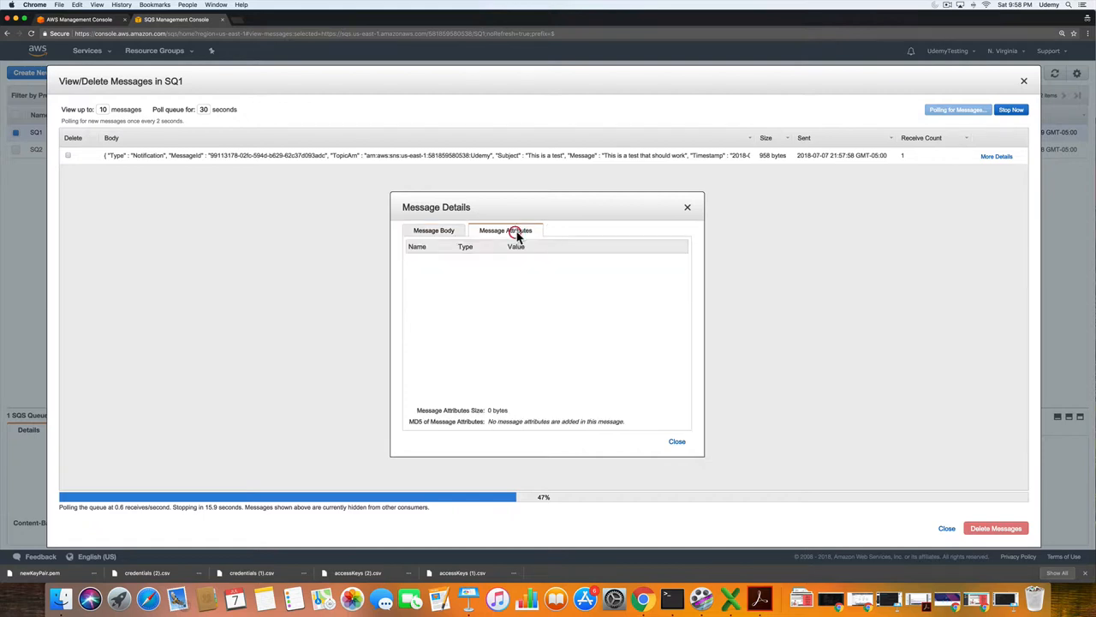
{"action": "left_click", "coordinate": [434, 229]}
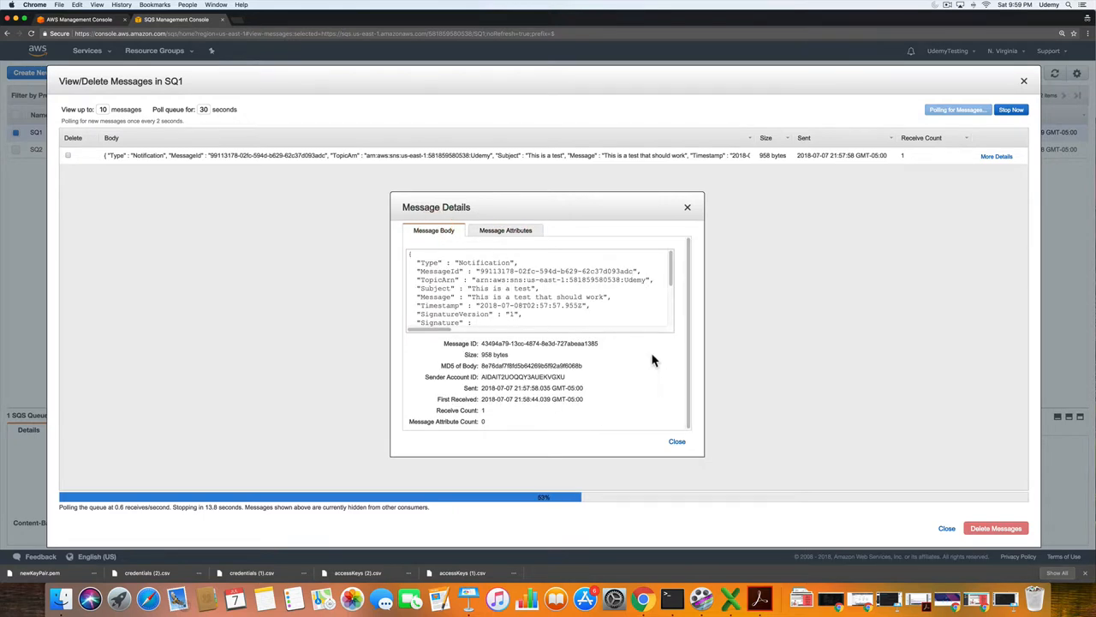
{"action": "mouse_move", "coordinate": [666, 364]}
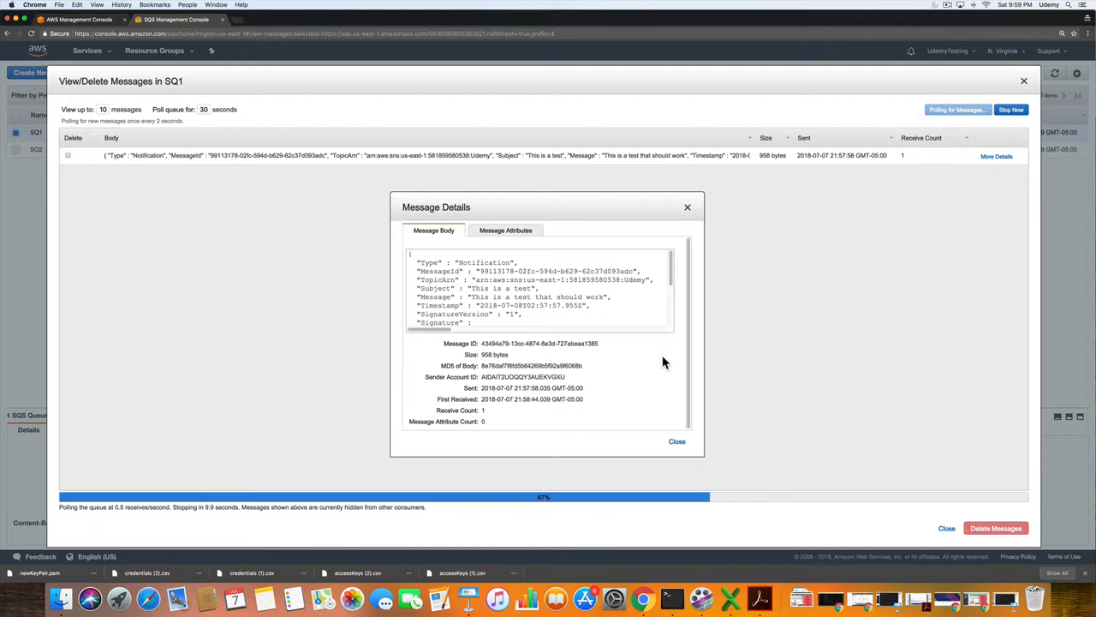
{"action": "left_click", "coordinate": [677, 441]}
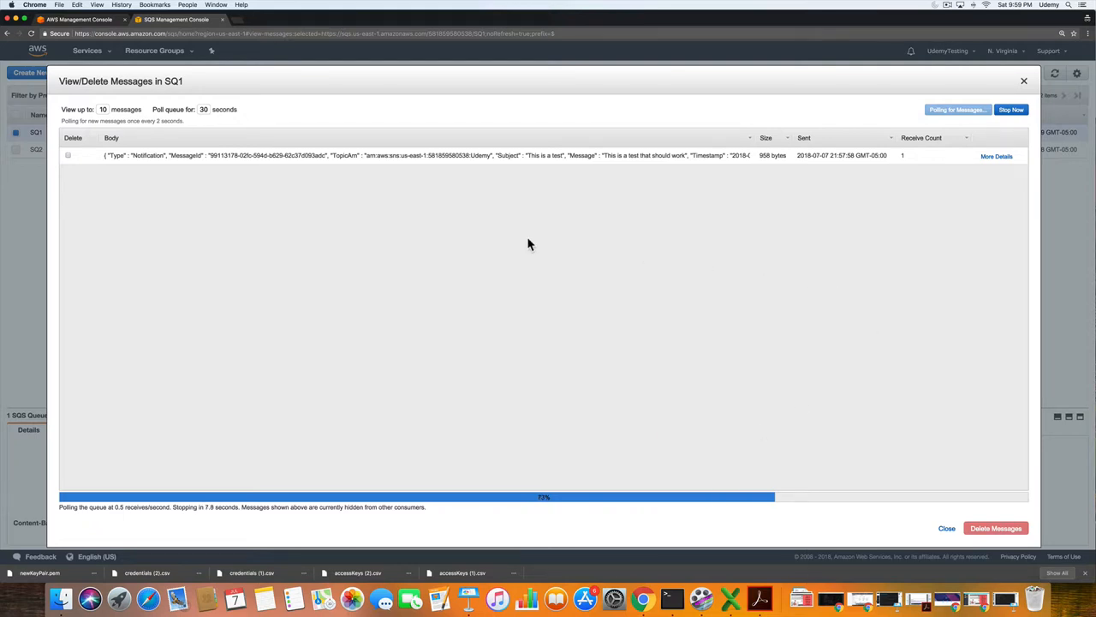
{"action": "mouse_move", "coordinate": [94, 197]}
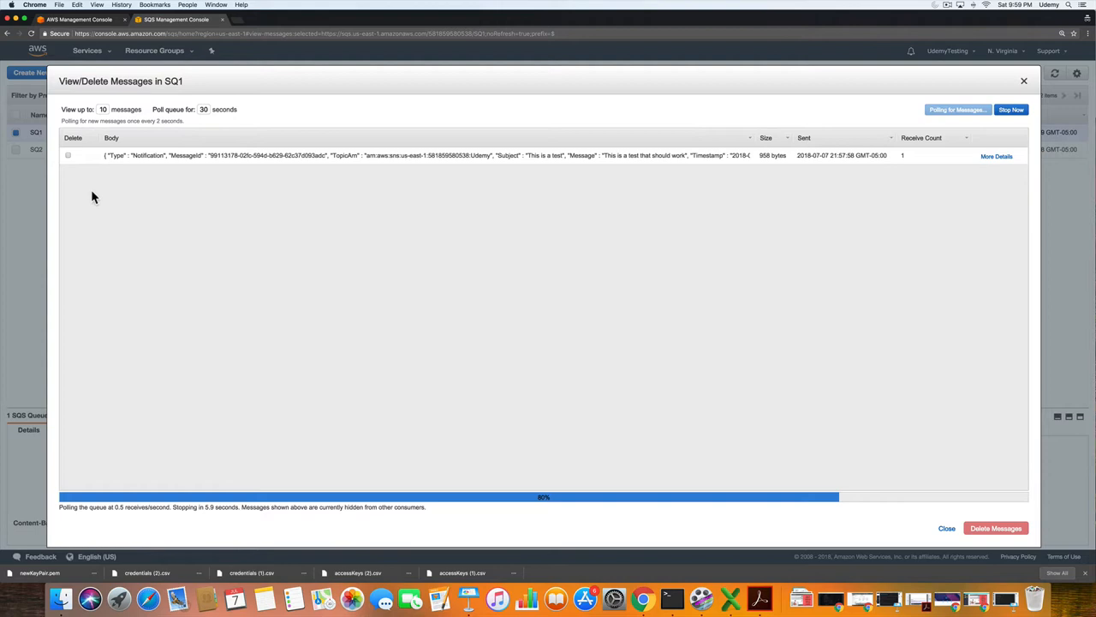
Mark and delete SQ1's test message, then close the messages view.
{"action": "left_click", "coordinate": [68, 156]}
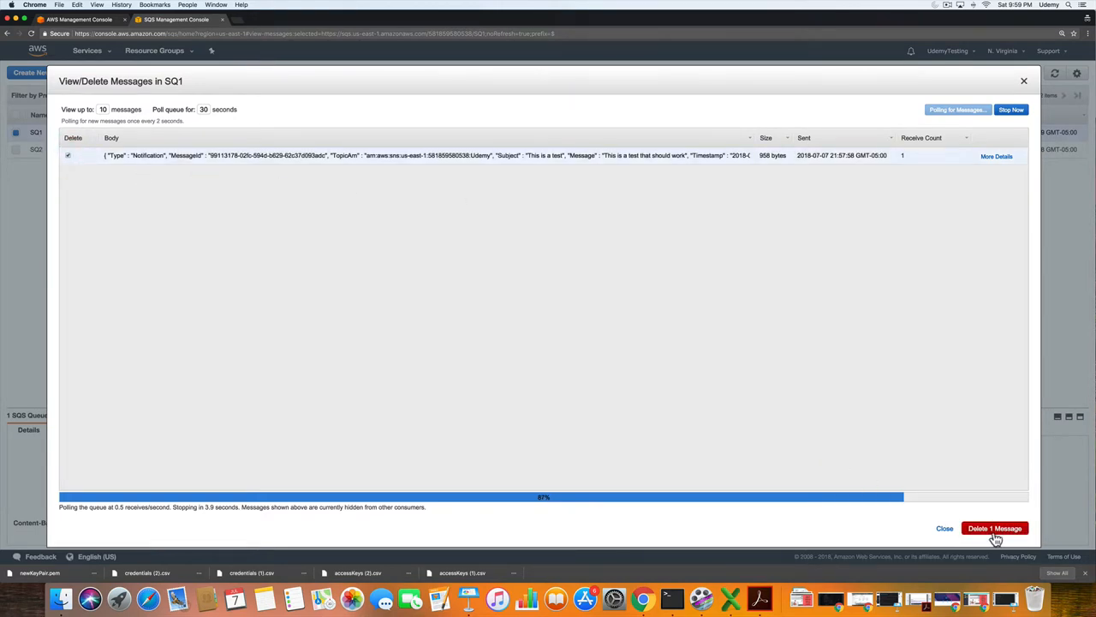
{"action": "left_click", "coordinate": [997, 527]}
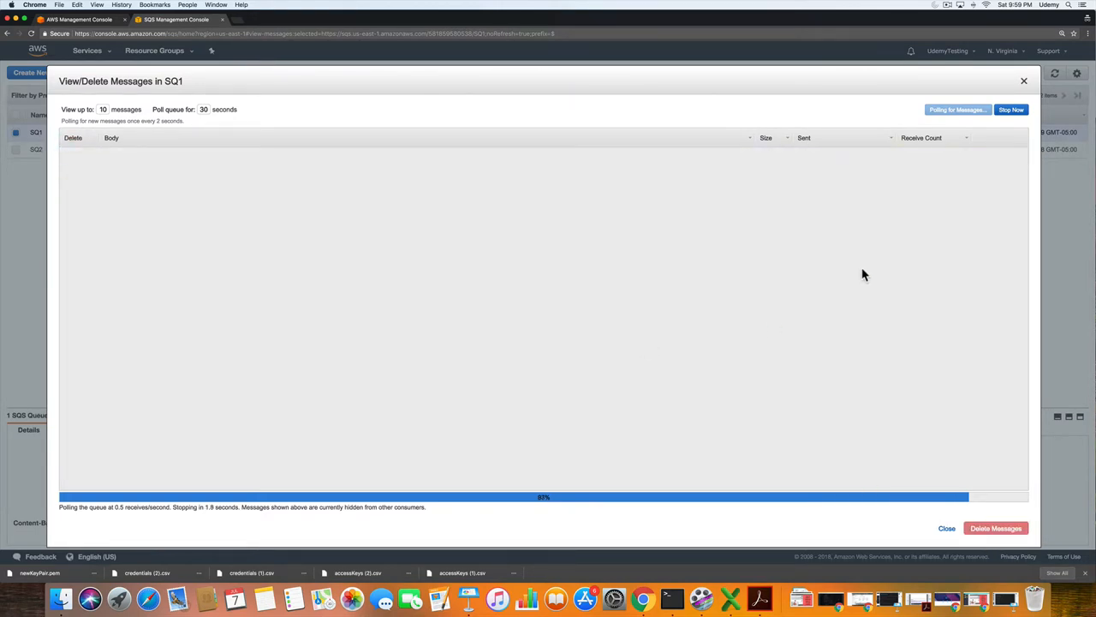
{"action": "left_click", "coordinate": [941, 529]}
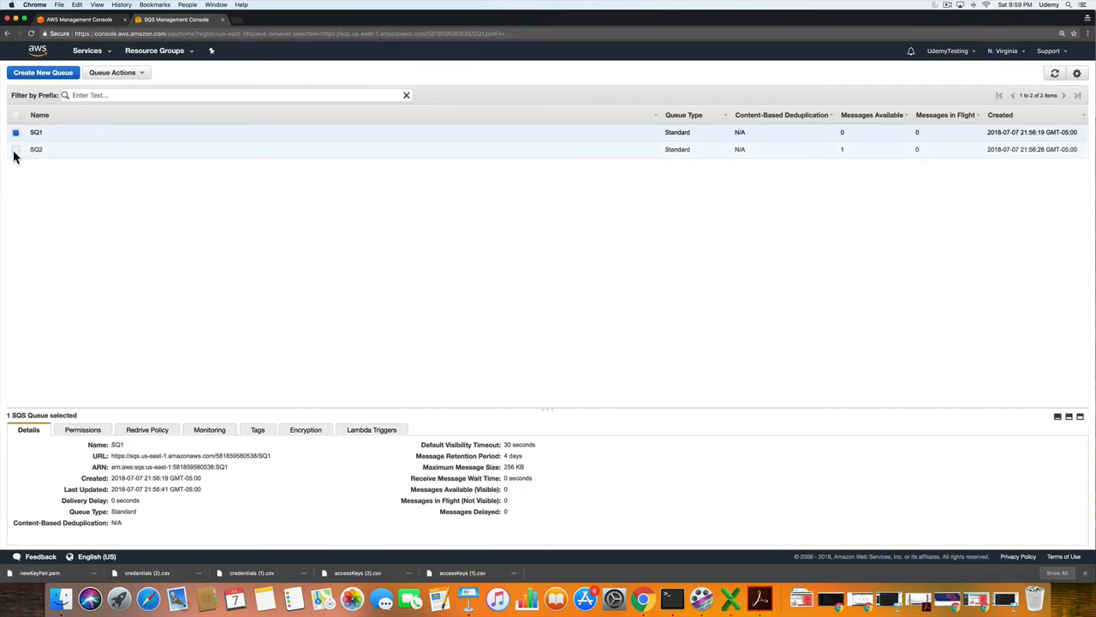
Select queue SQ2 and poll it for messages.
{"action": "left_click", "coordinate": [115, 72]}
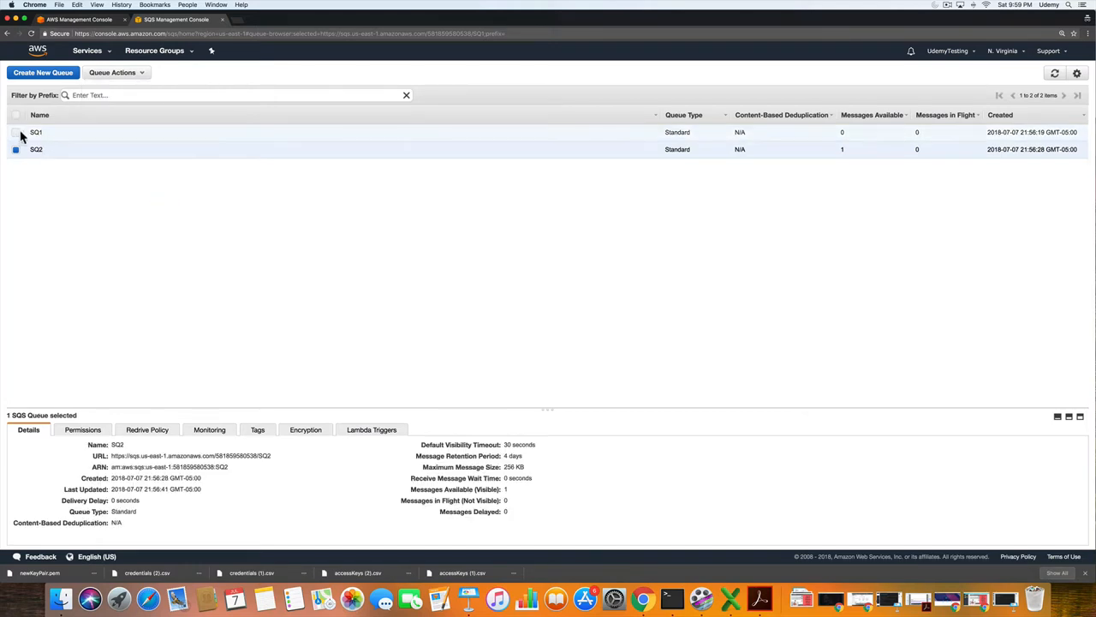
{"action": "left_click", "coordinate": [116, 72]}
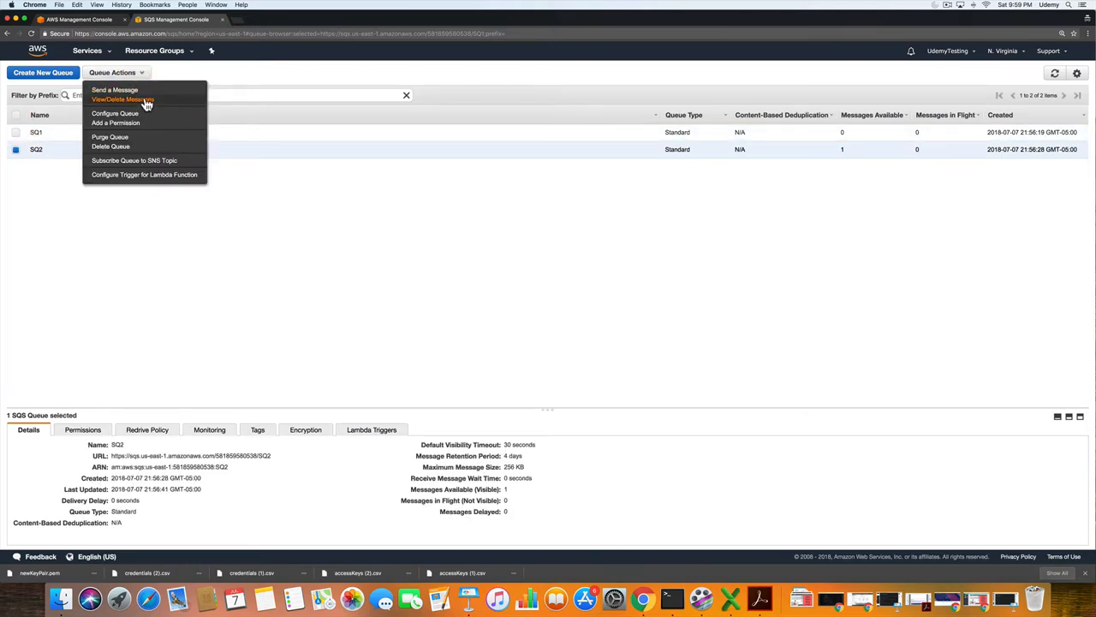
{"action": "left_click", "coordinate": [127, 102]}
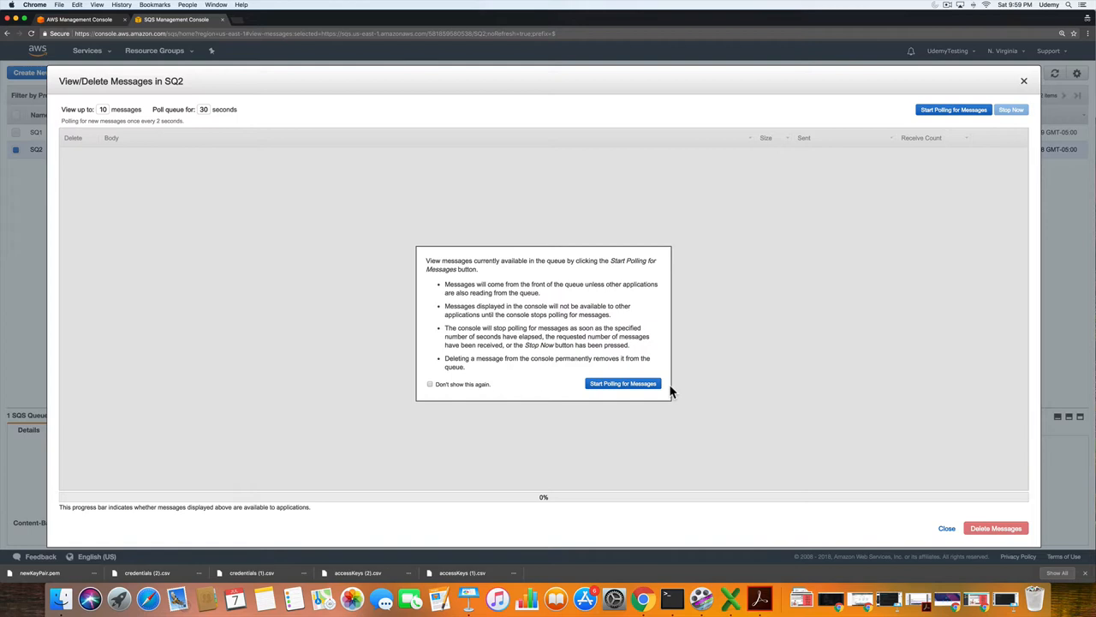
{"action": "left_click", "coordinate": [623, 382]}
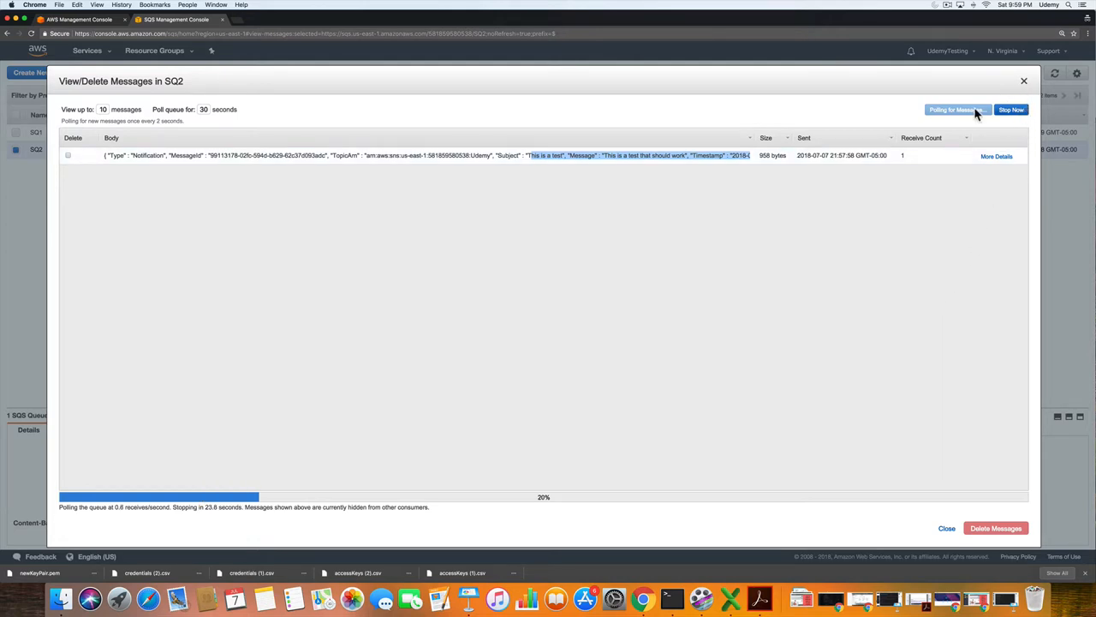
Mark SQ2's notification, confirm its deletion, and close the message viewer.
{"action": "left_click", "coordinate": [68, 158]}
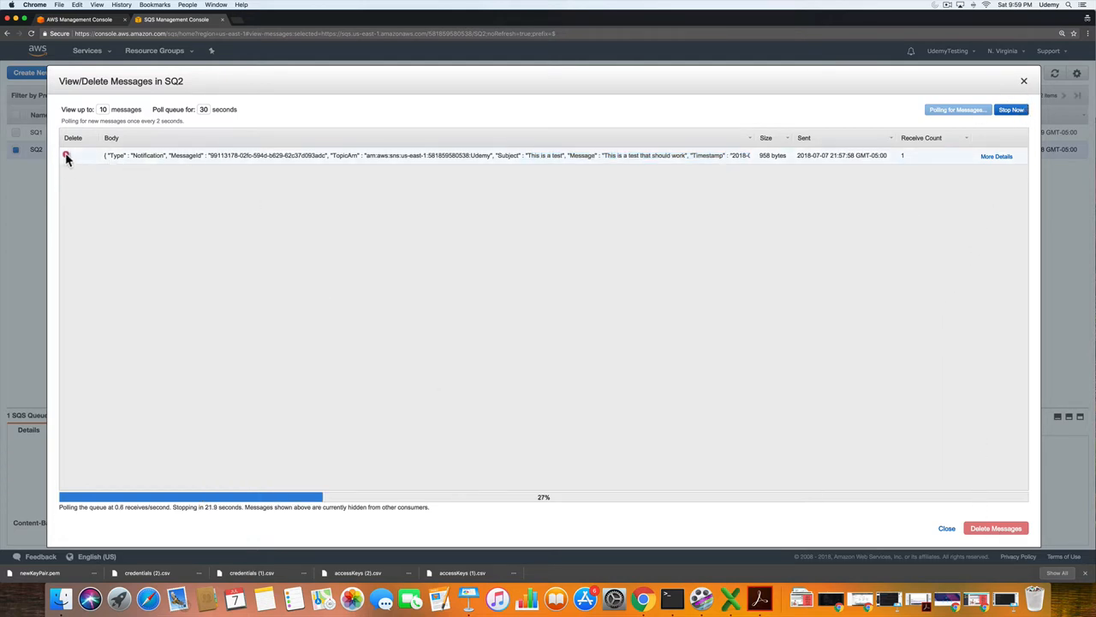
{"action": "left_click", "coordinate": [68, 155]}
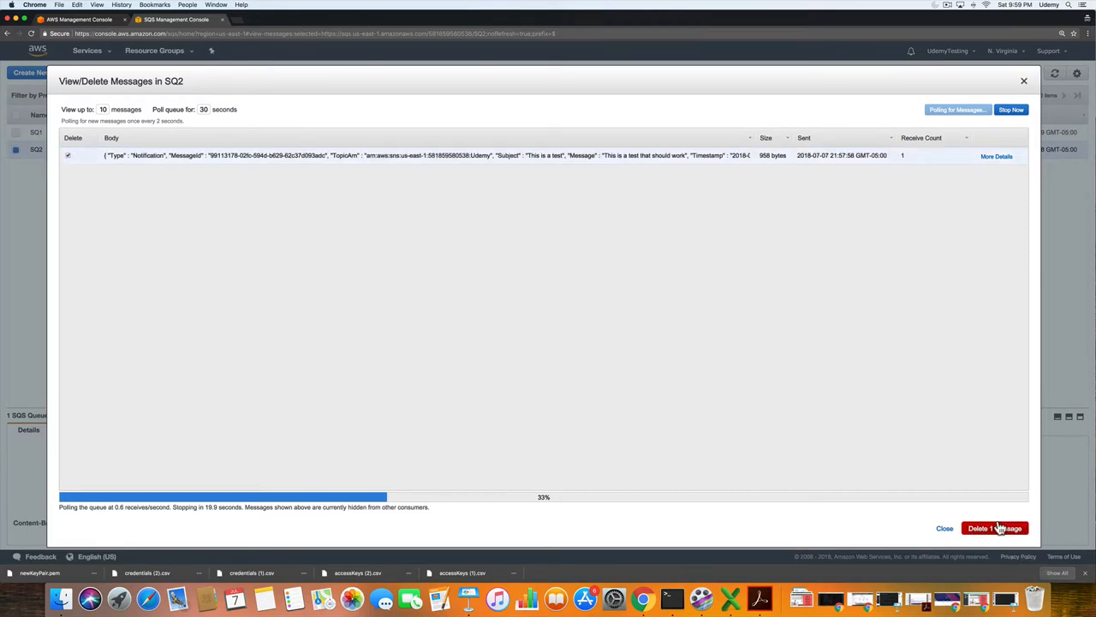
{"action": "left_click", "coordinate": [1002, 527]}
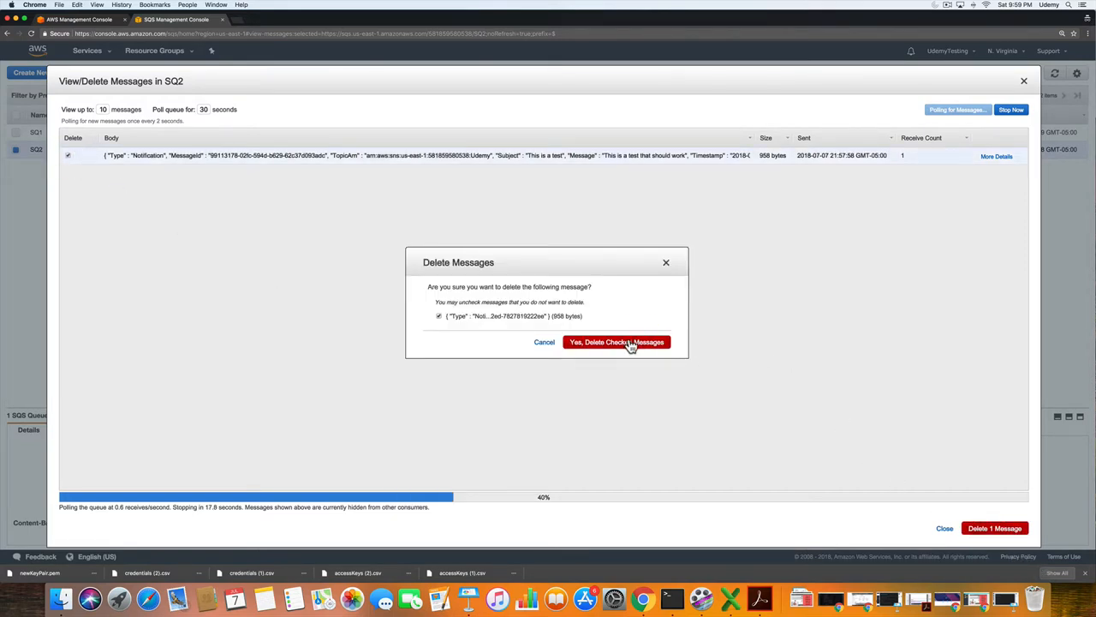
{"action": "left_click", "coordinate": [617, 342]}
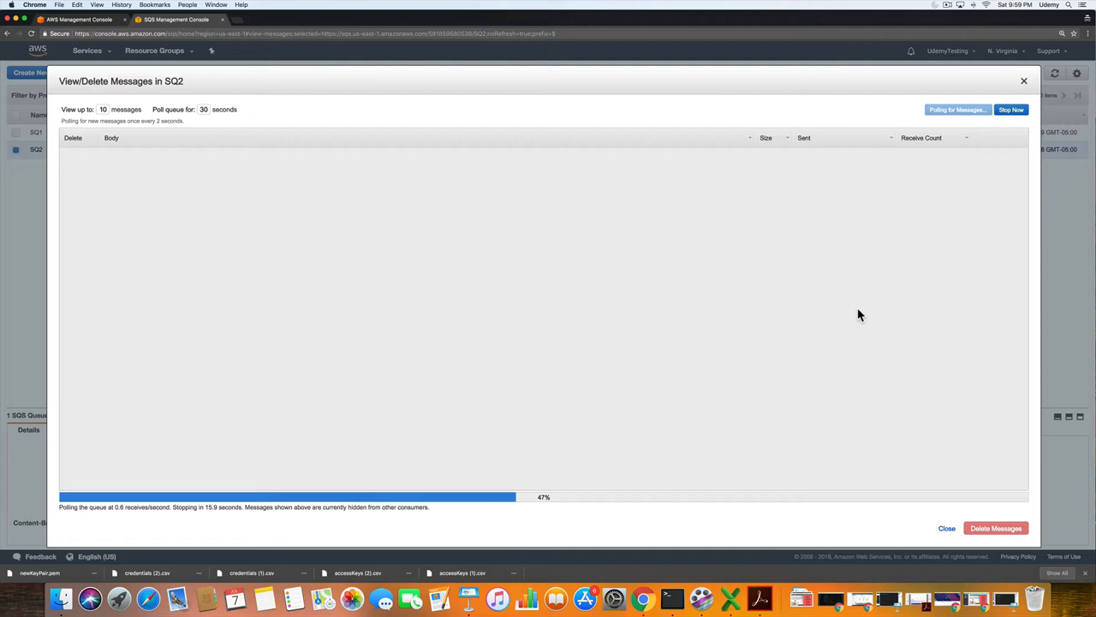
{"action": "left_click", "coordinate": [942, 527]}
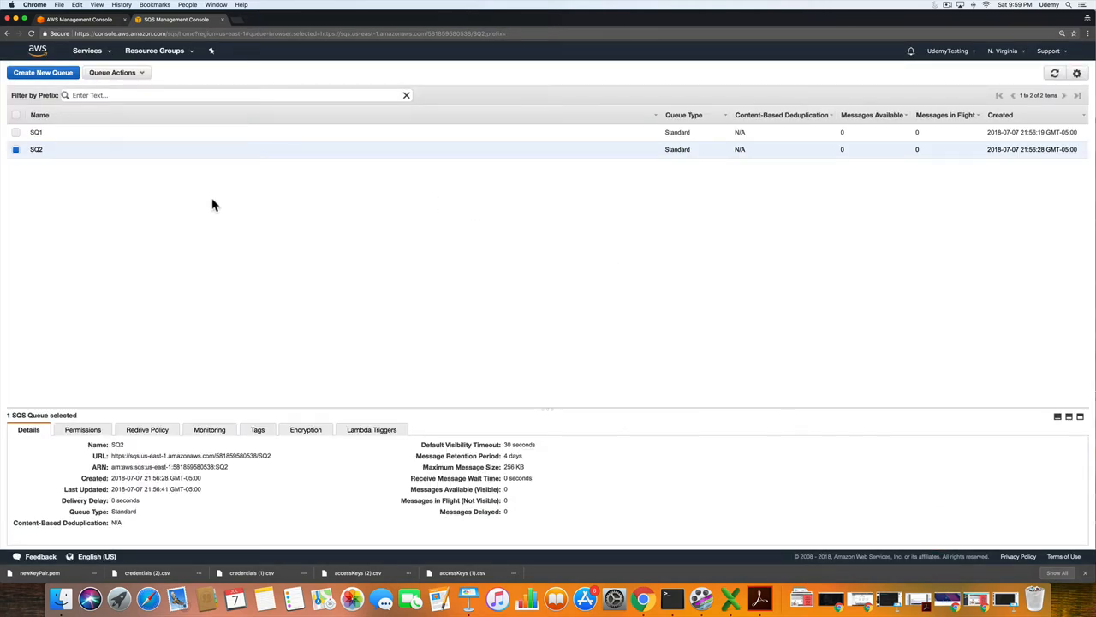
{"action": "mouse_move", "coordinate": [70, 157]}
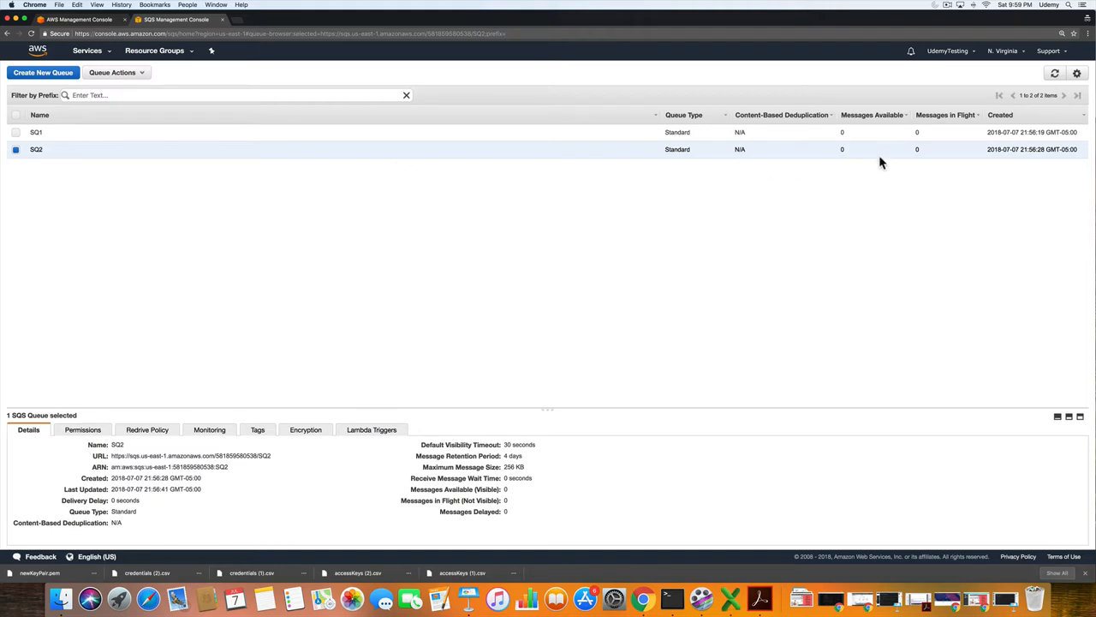
{"action": "mouse_move", "coordinate": [819, 151]}
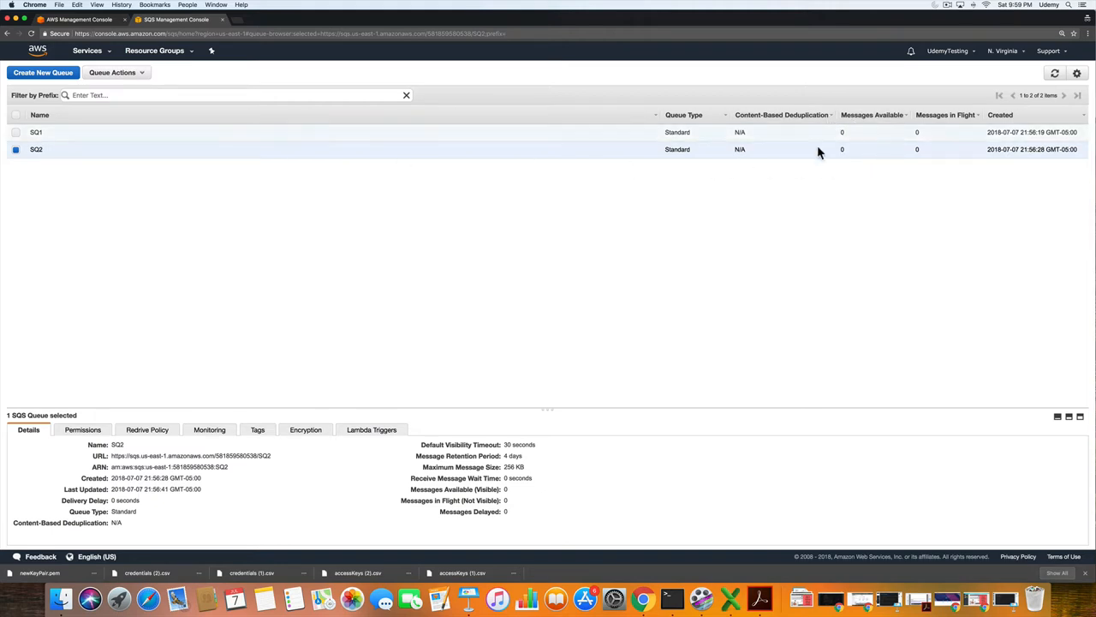
Send 'This is the second message' to SQ2 and dismiss the confirmation.
{"action": "left_click", "coordinate": [116, 72]}
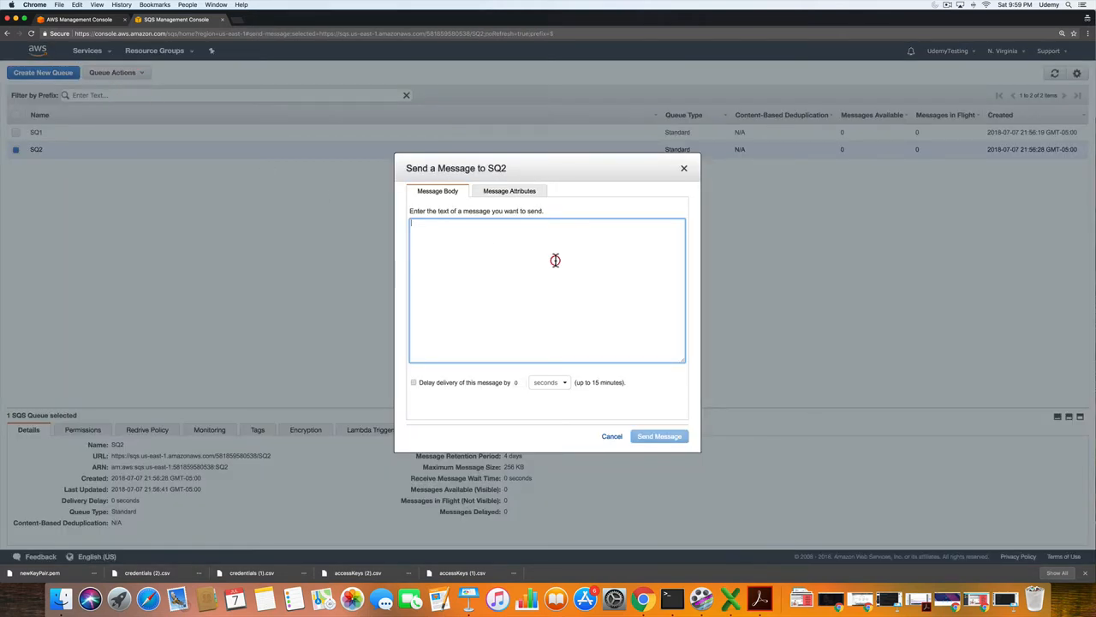
{"action": "type", "text": "This is a"}
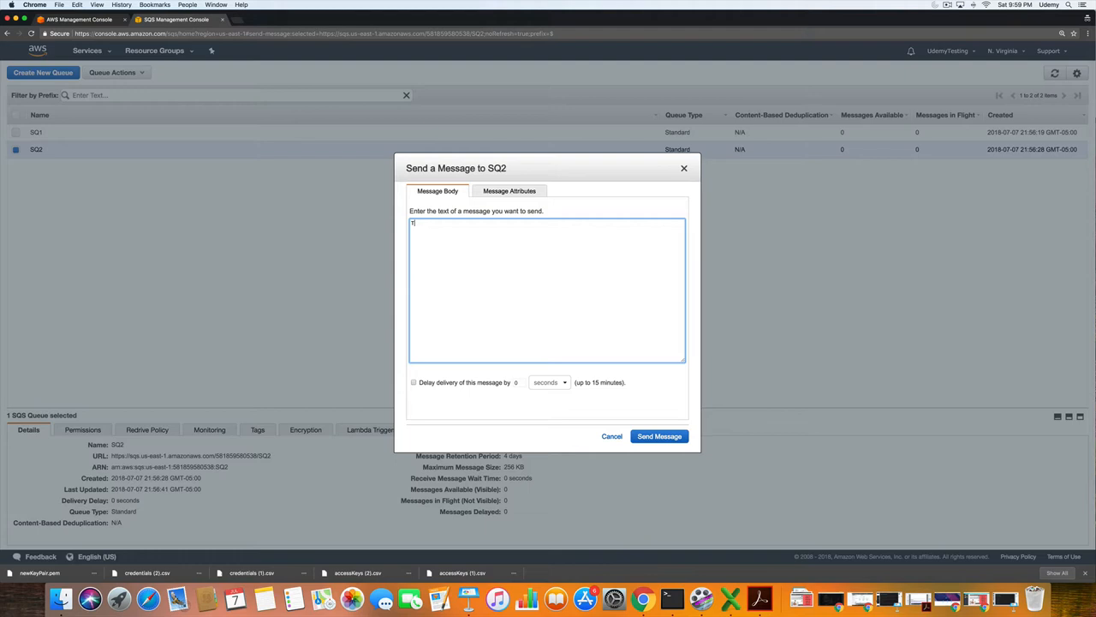
{"action": "type", "text": "This is the se"}
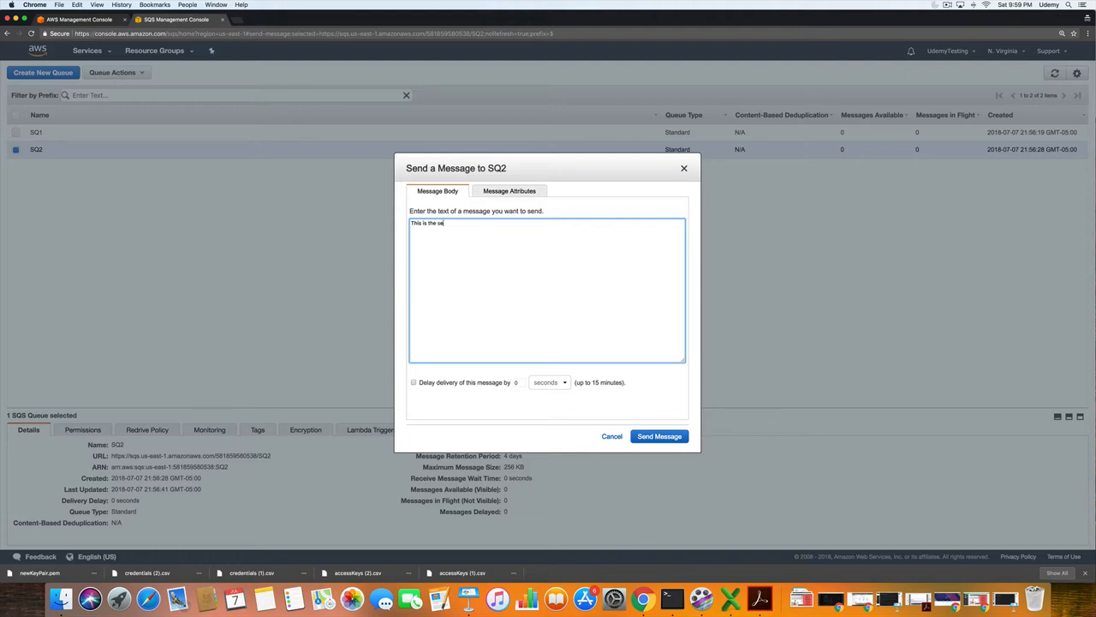
{"action": "type", "text": "c"}
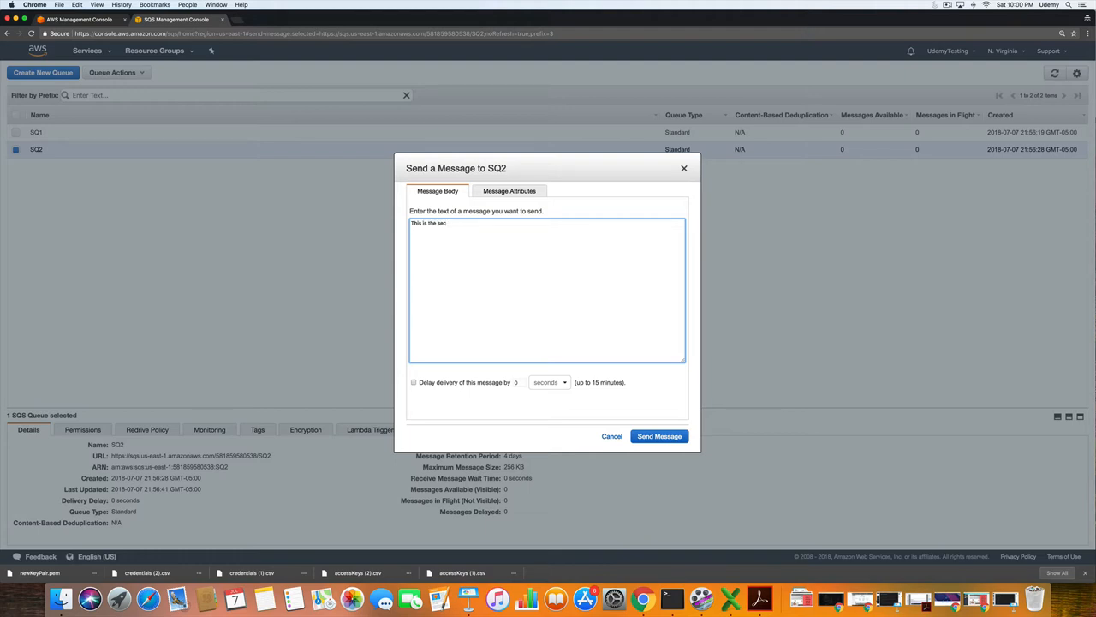
{"action": "type", "text": "ond message"}
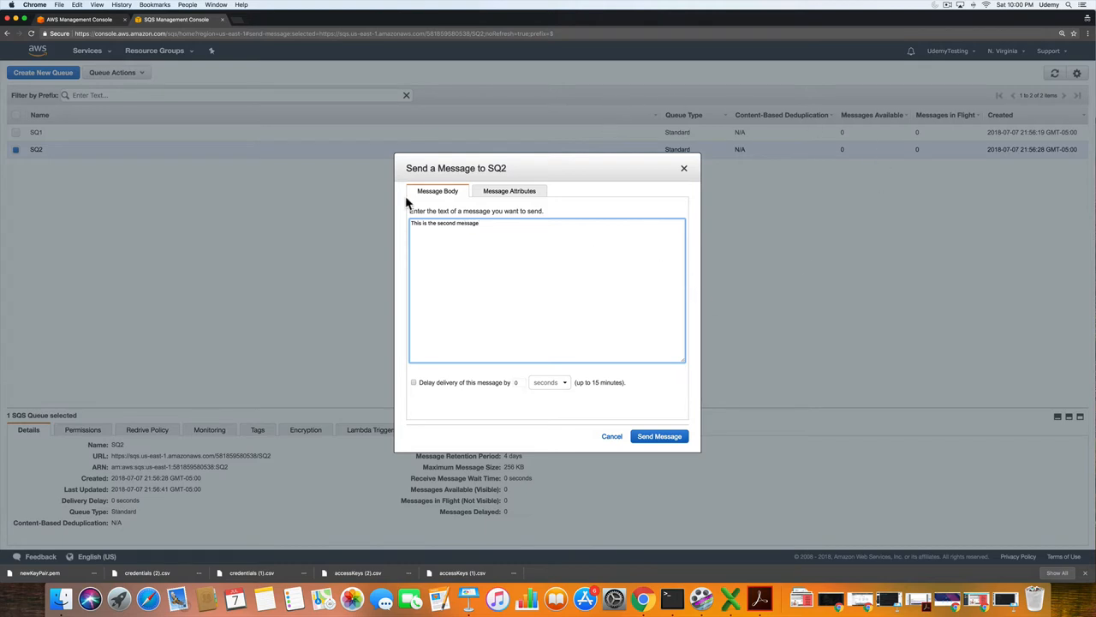
{"action": "left_click", "coordinate": [659, 436]}
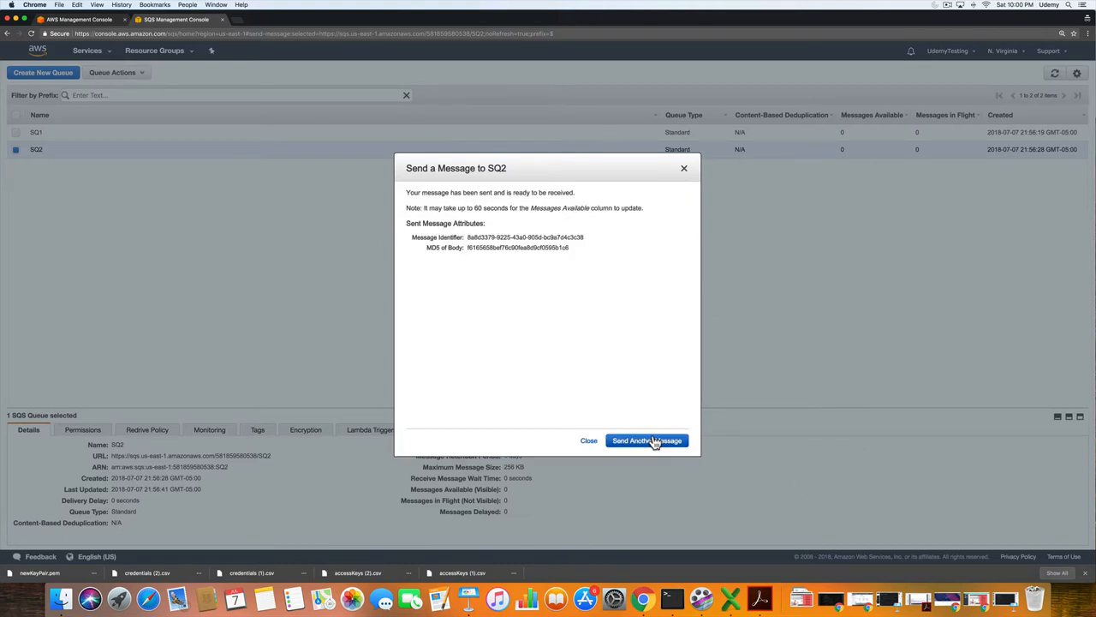
{"action": "left_click", "coordinate": [588, 440]}
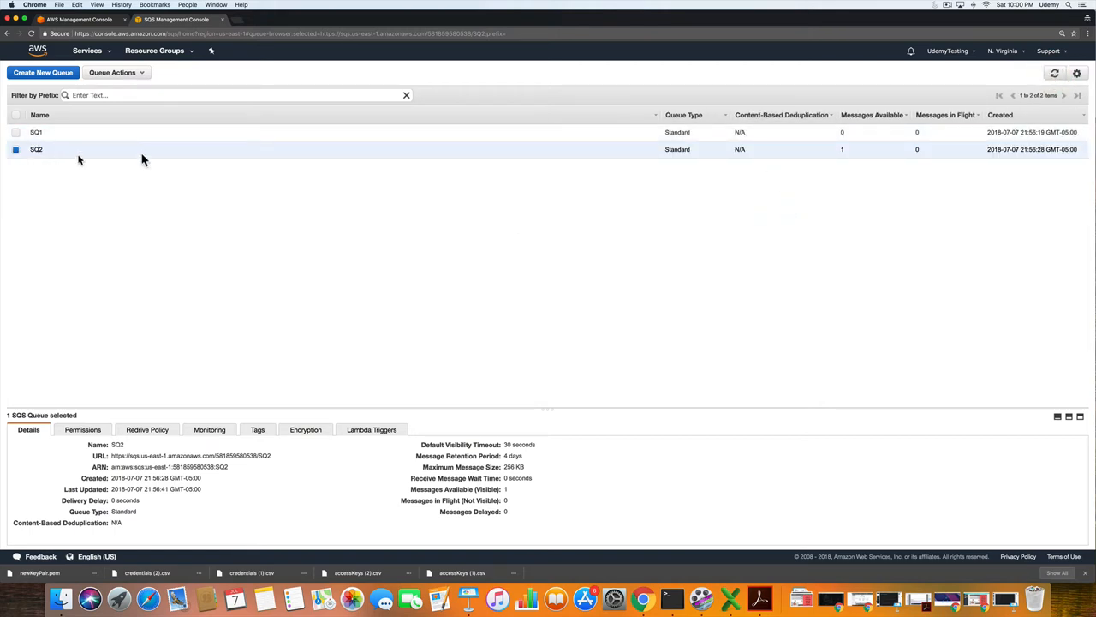
Poll SQ2, delete the message 'This is the second message', and close the viewer.
{"action": "left_click", "coordinate": [112, 72]}
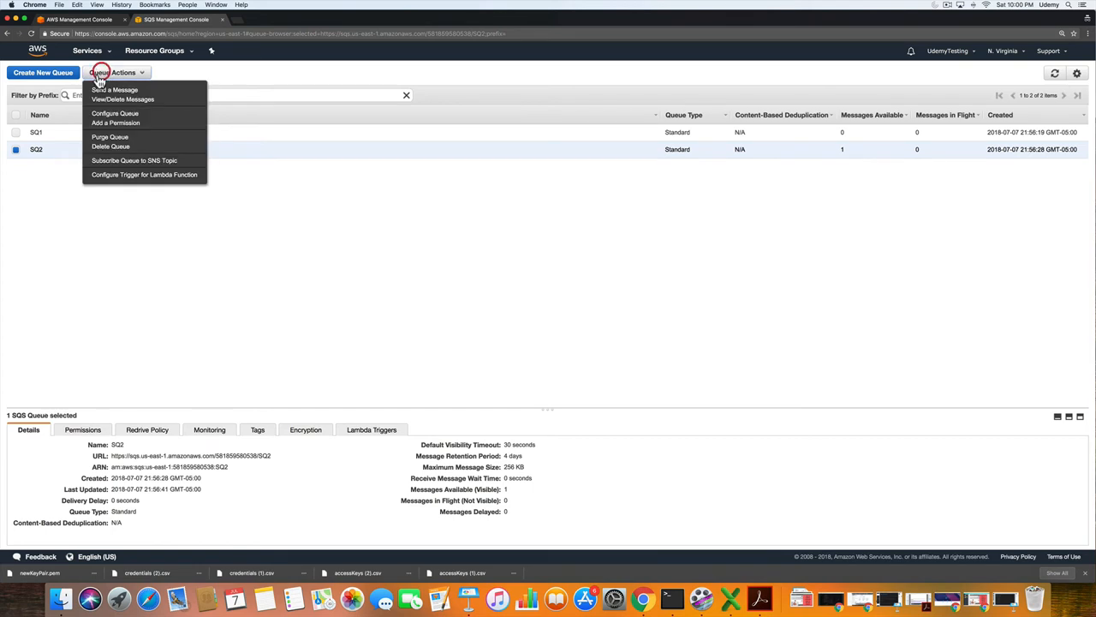
{"action": "left_click", "coordinate": [122, 99]}
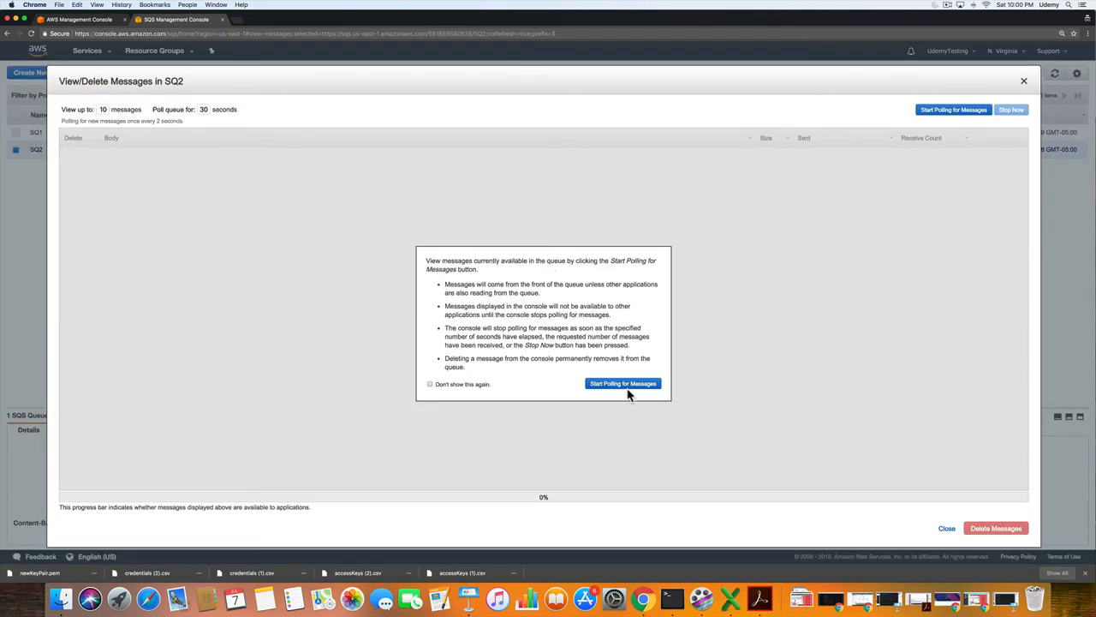
{"action": "left_click", "coordinate": [622, 383]}
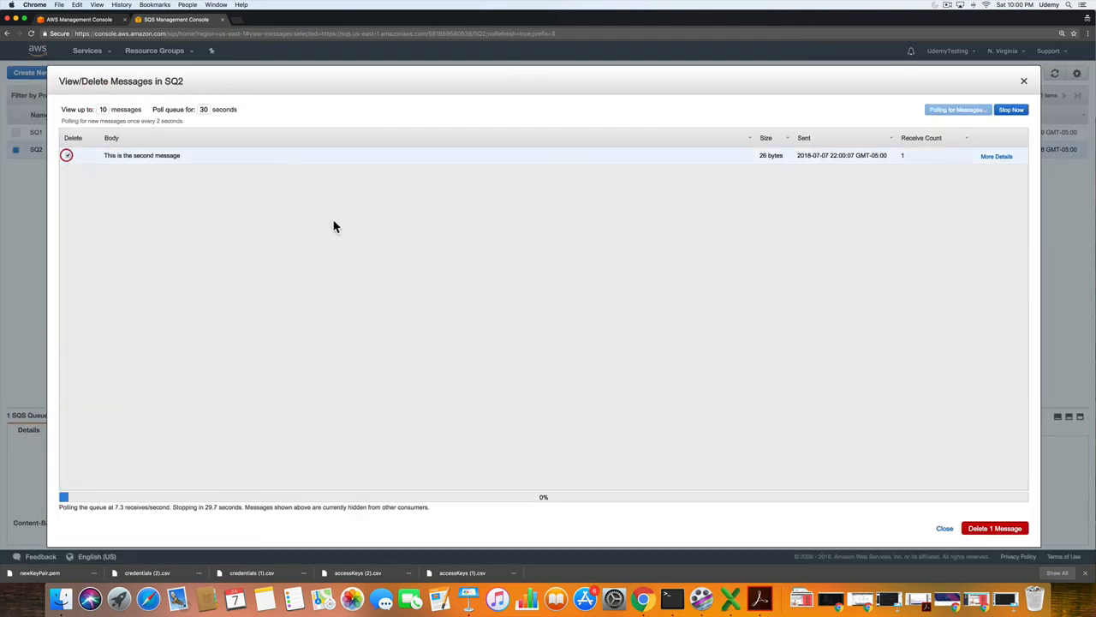
{"action": "left_click", "coordinate": [994, 528]}
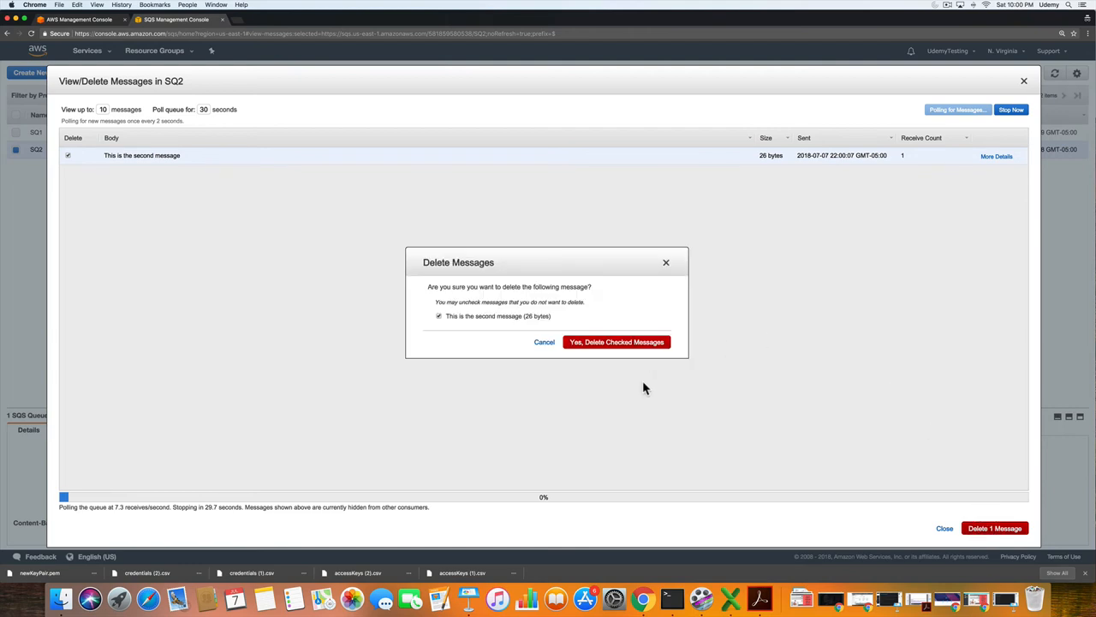
{"action": "left_click", "coordinate": [615, 342]}
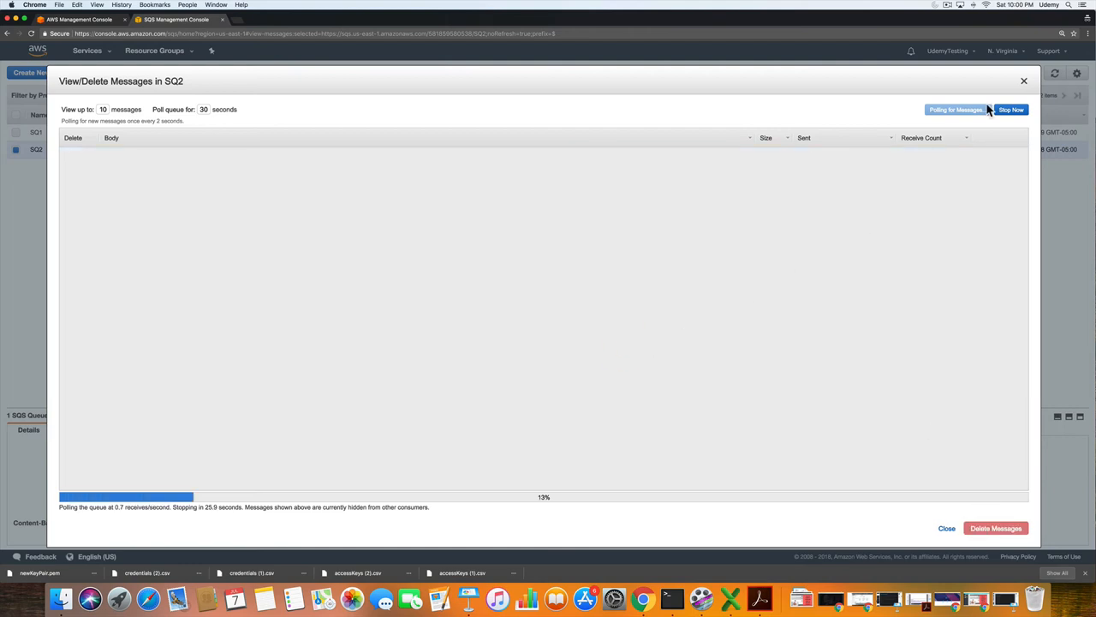
{"action": "left_click", "coordinate": [944, 528]}
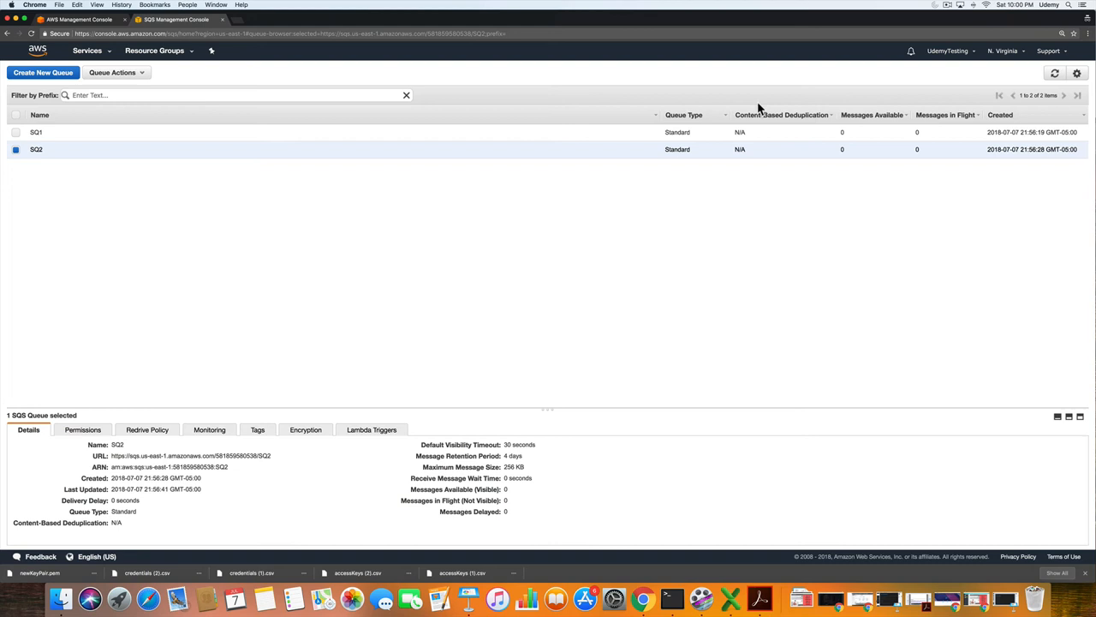
{"action": "mouse_move", "coordinate": [286, 166]}
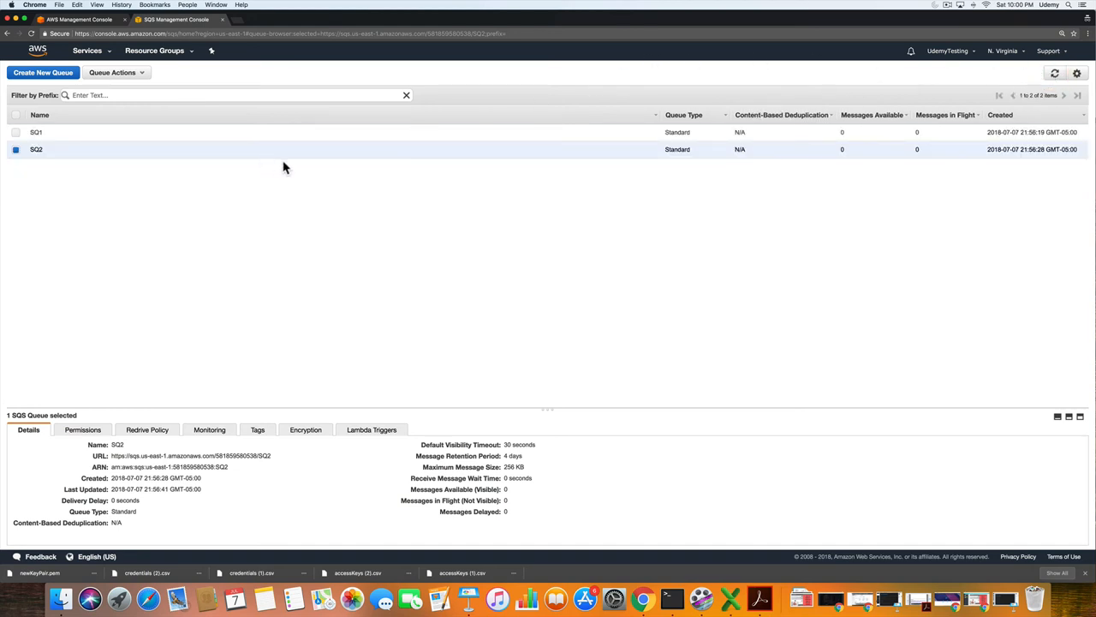
Select SQ1 and SQ2 together and delete both queues.
{"action": "left_click", "coordinate": [17, 114]}
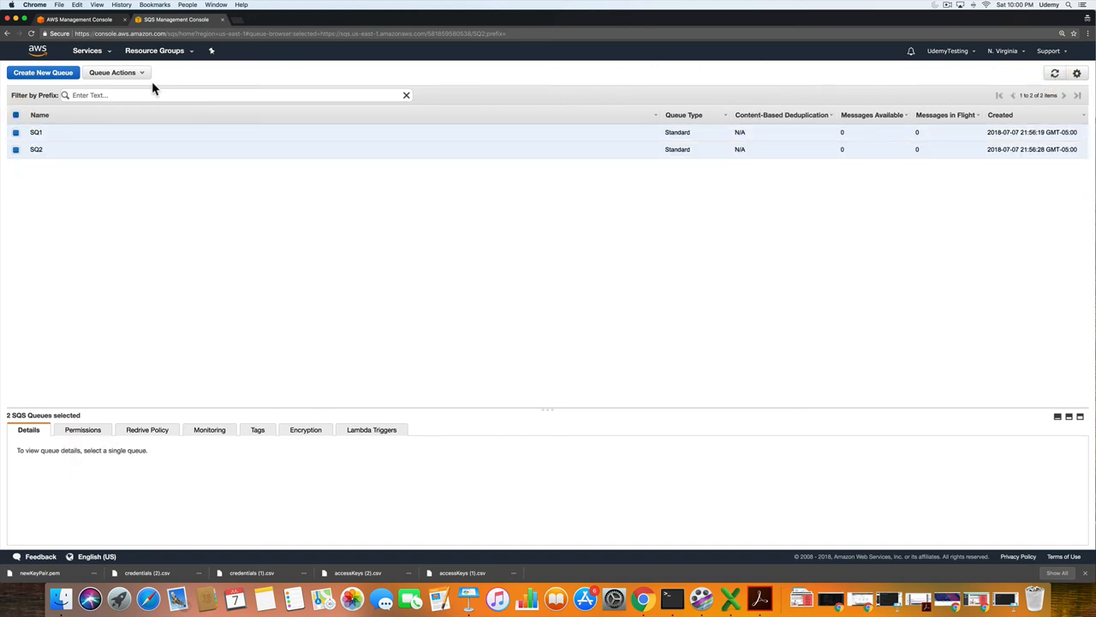
{"action": "mouse_move", "coordinate": [40, 137]}
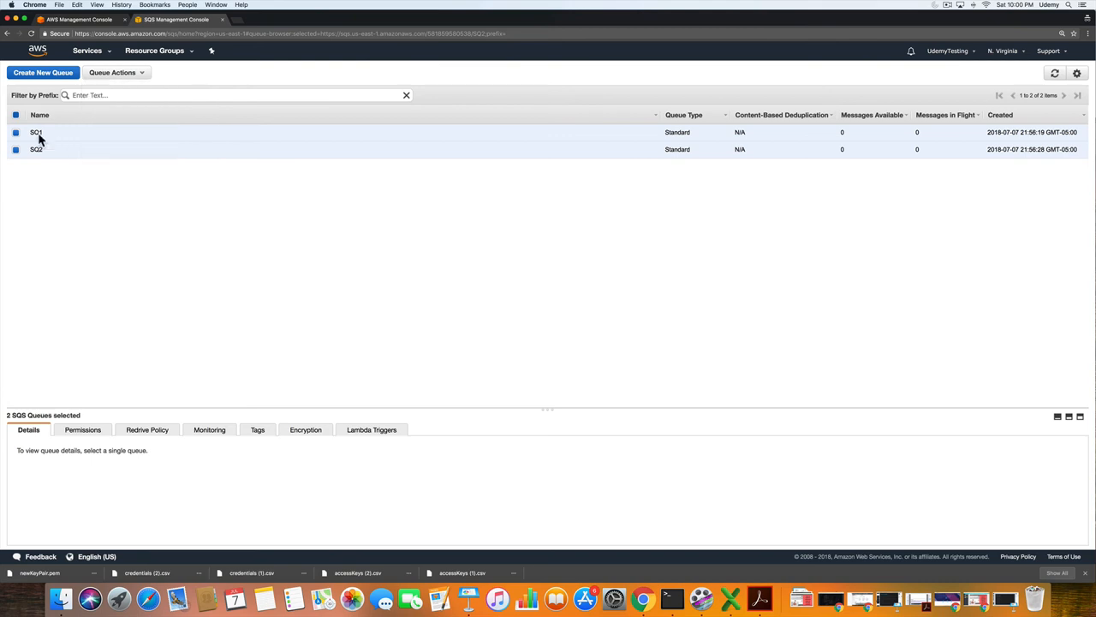
{"action": "left_click", "coordinate": [115, 72]}
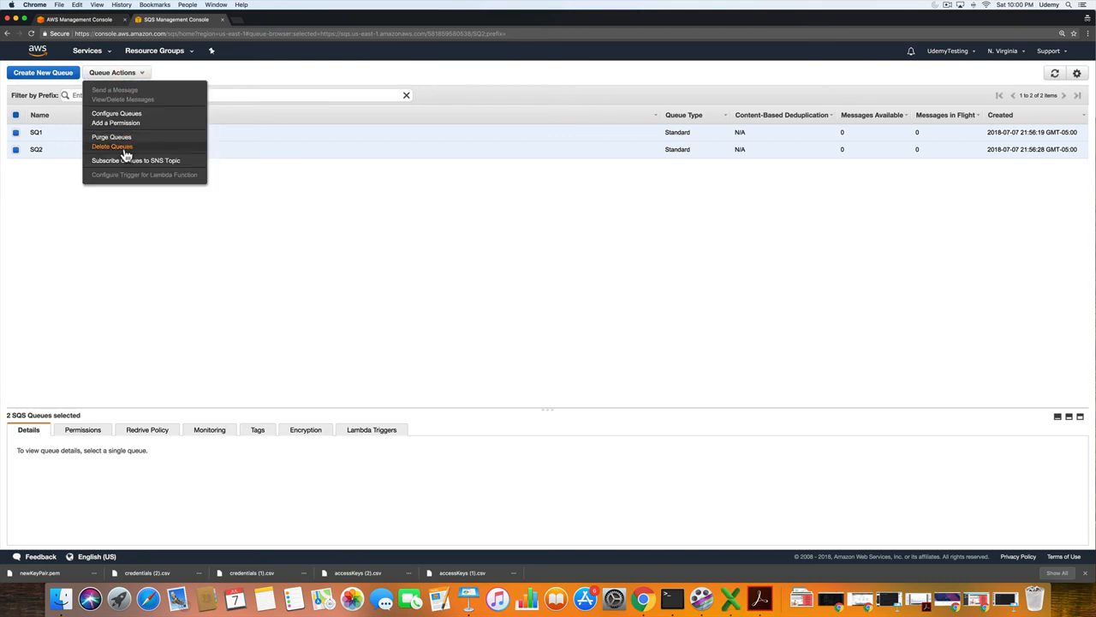
{"action": "left_click", "coordinate": [113, 146]}
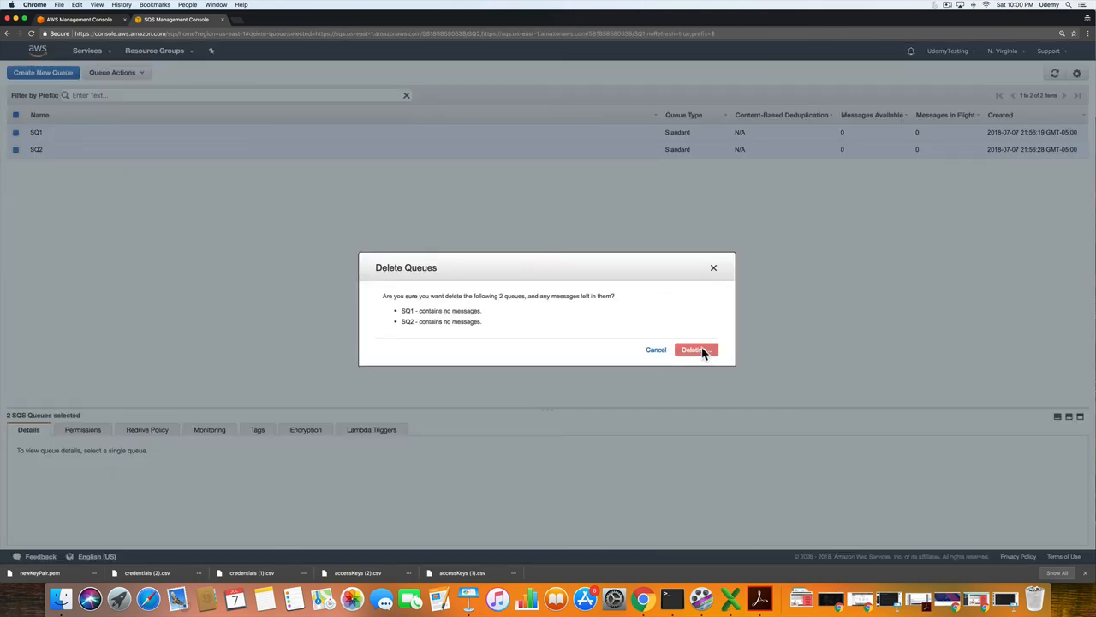
{"action": "left_click", "coordinate": [692, 350]}
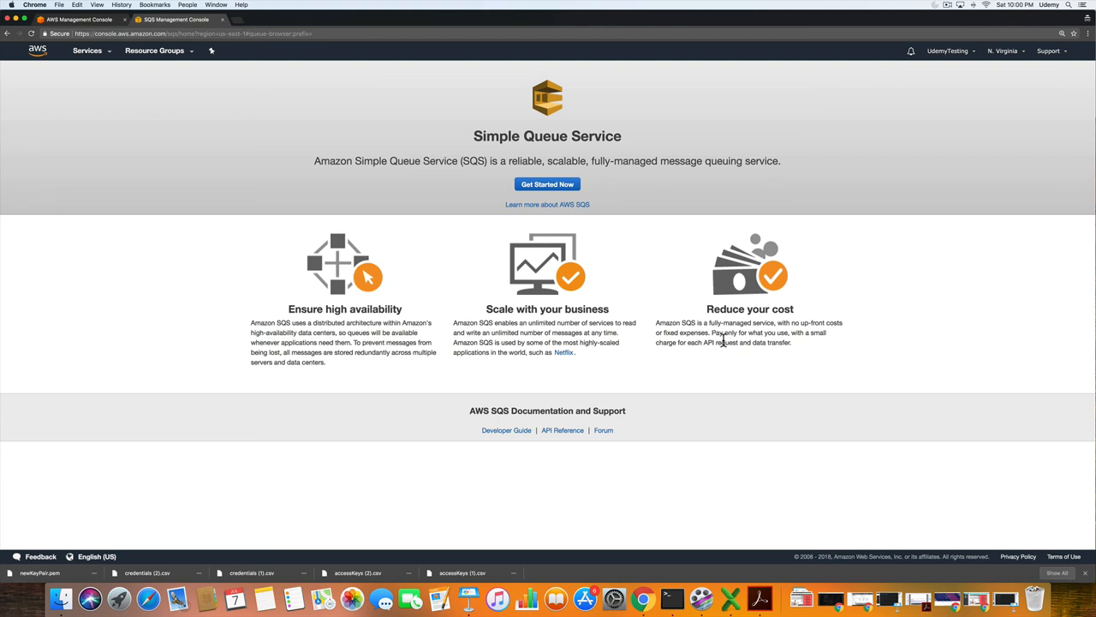
{"action": "mouse_move", "coordinate": [795, 386]}
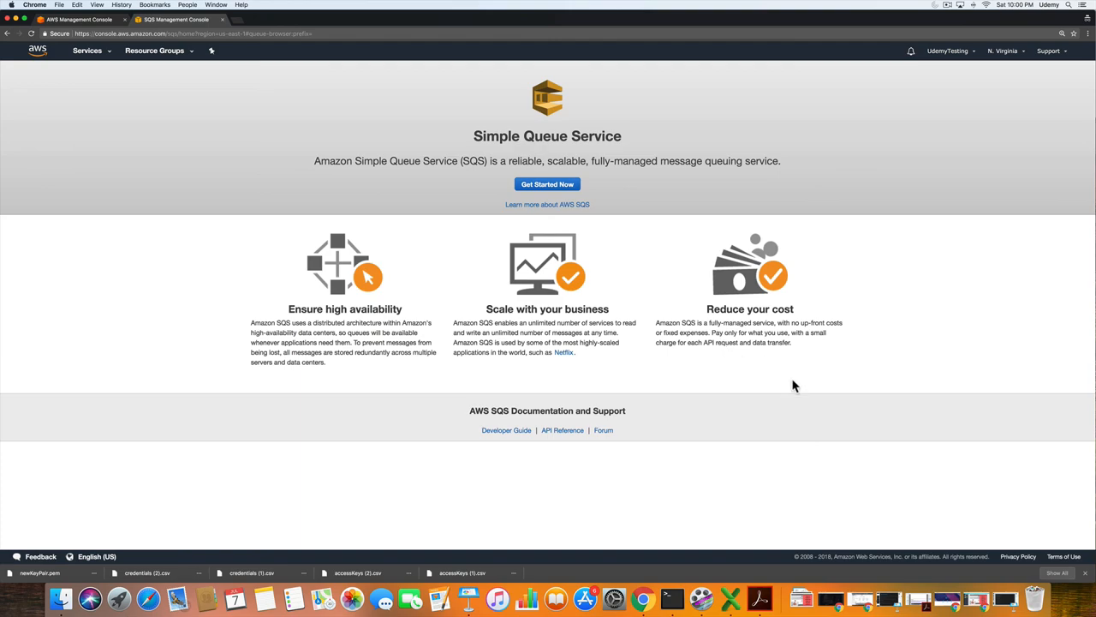